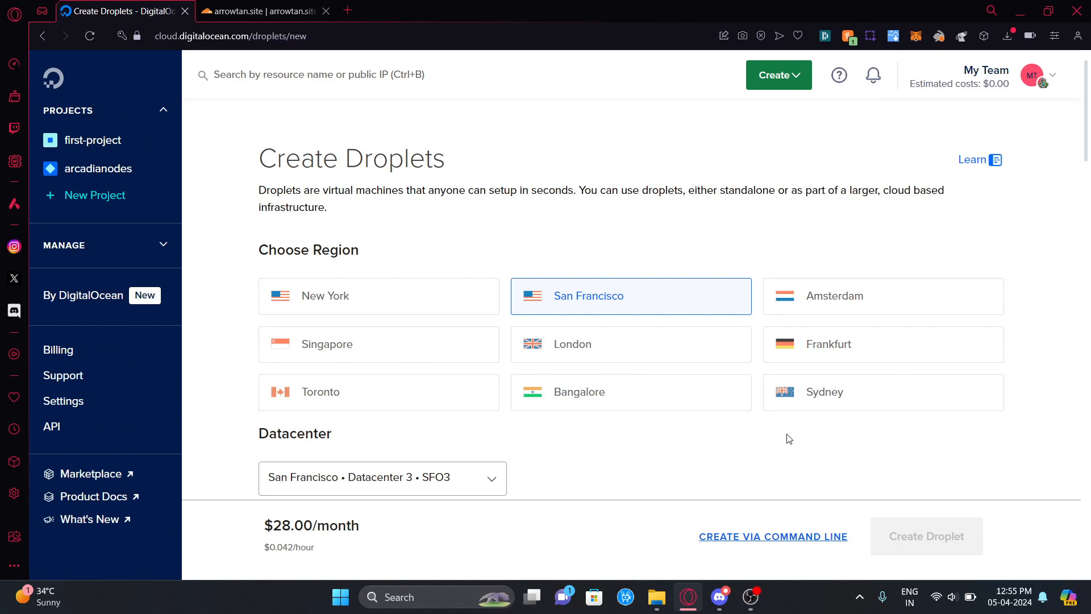
mouse_move(785, 428)
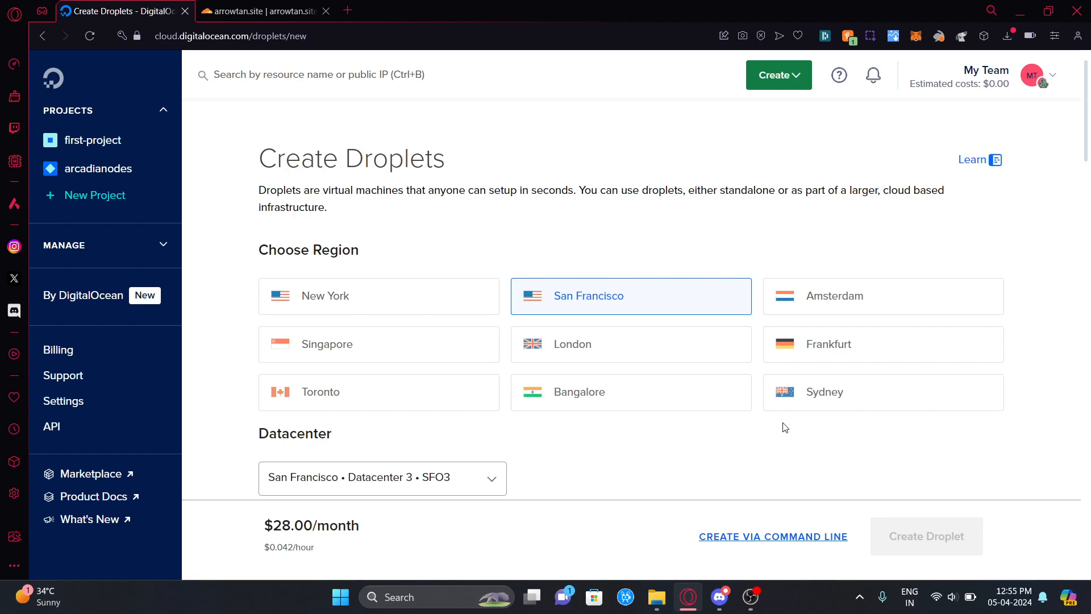
- Choose the London region and an Ubuntu image version for the new droplet, then browse the plan sizes
scroll("down", 3)
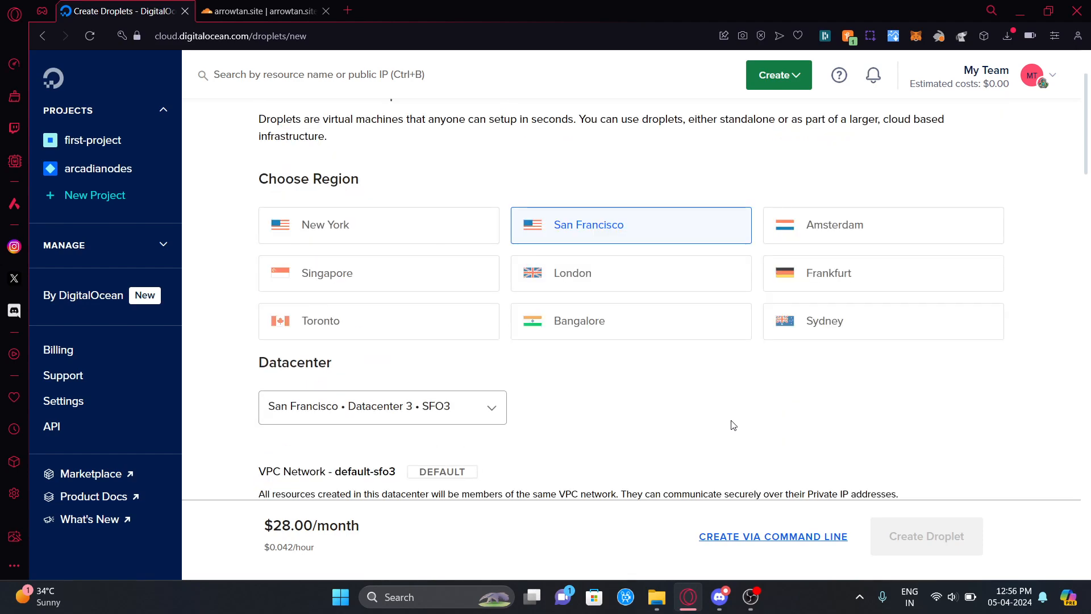
scroll("up", 3)
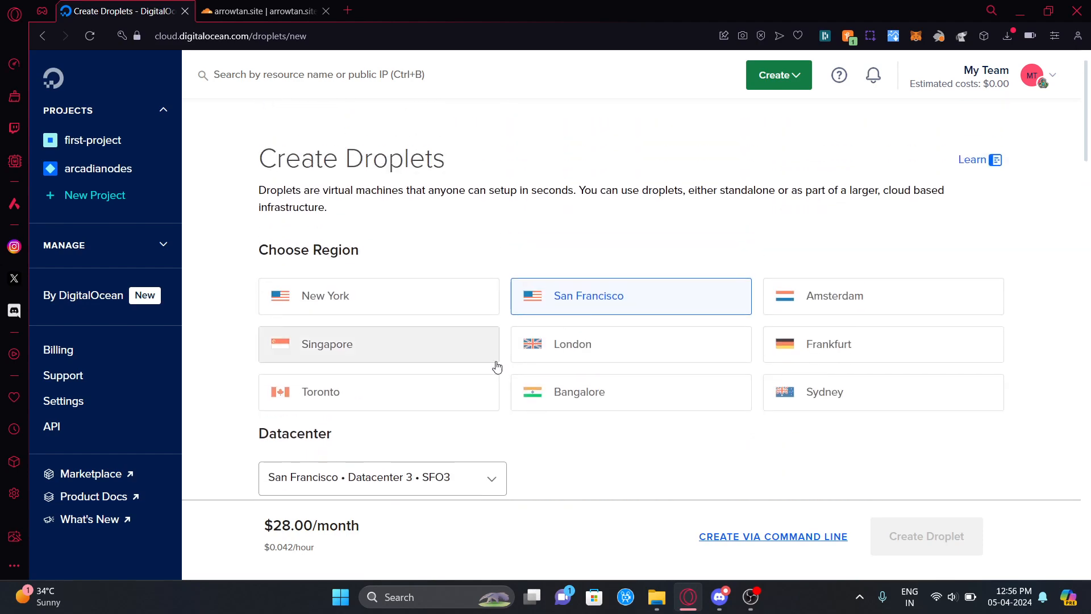
mouse_move(803, 378)
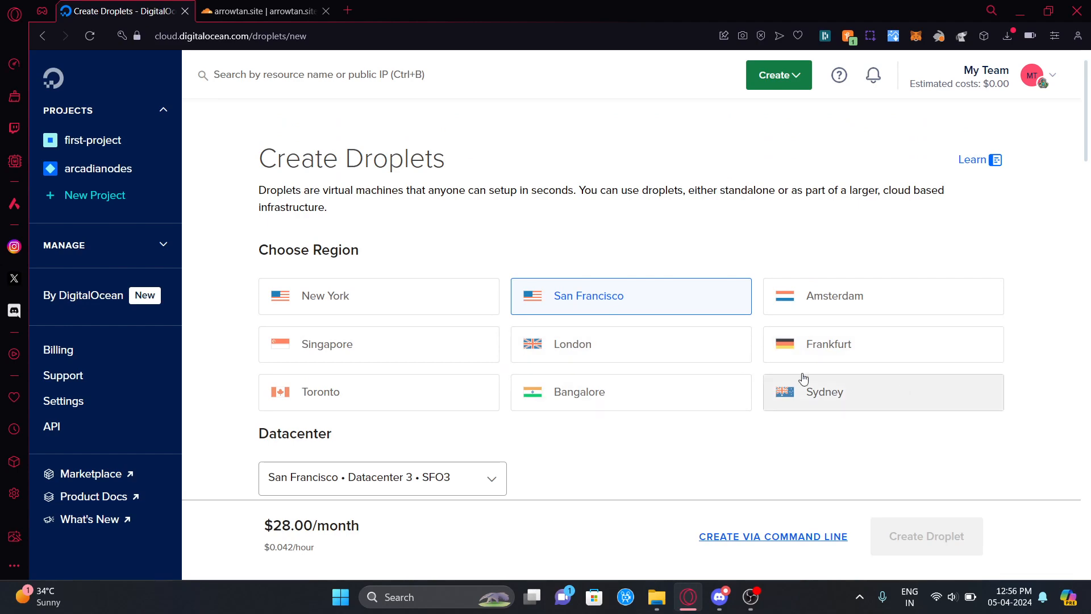
left_click(629, 343)
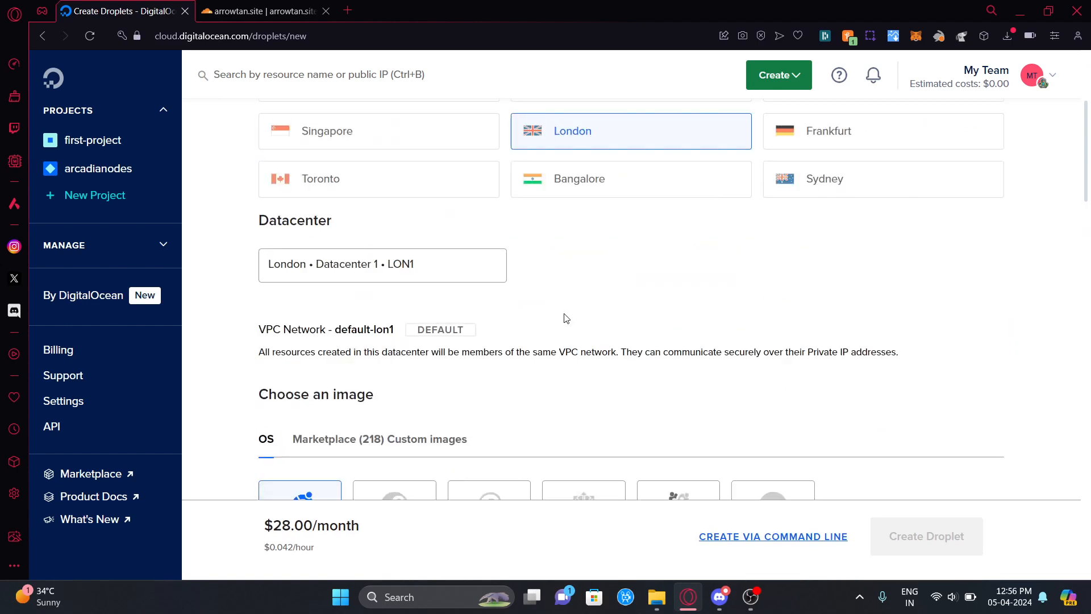
scroll("down", 3)
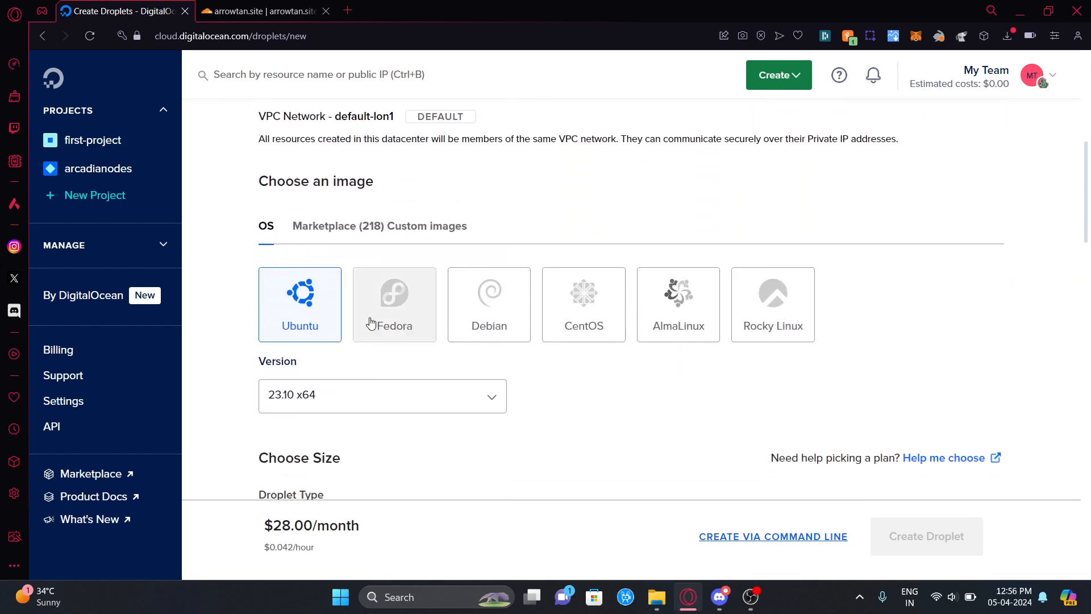
mouse_move(295, 340)
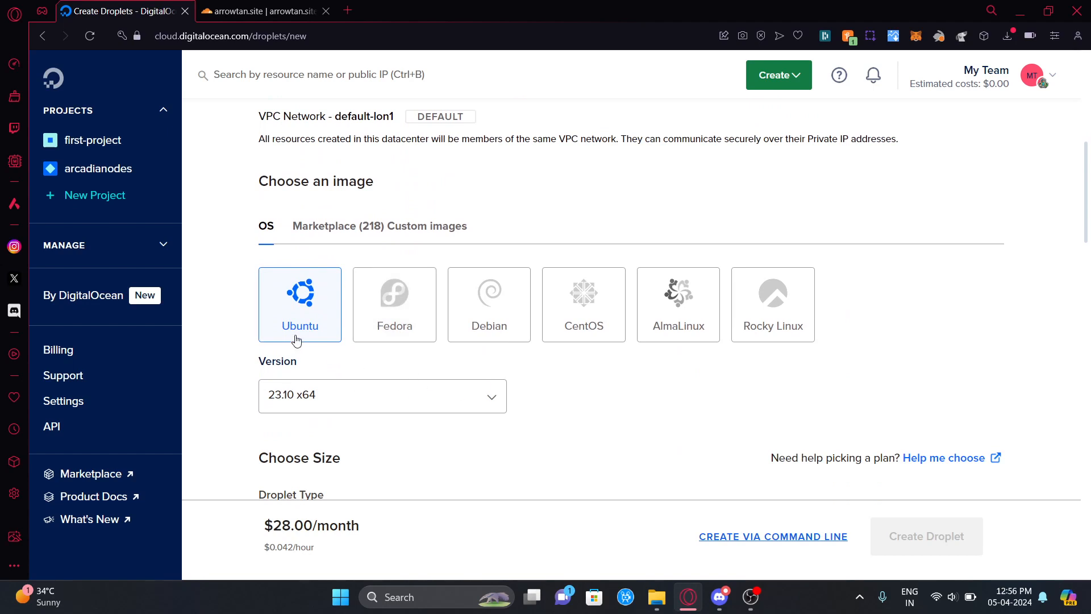
mouse_move(341, 398)
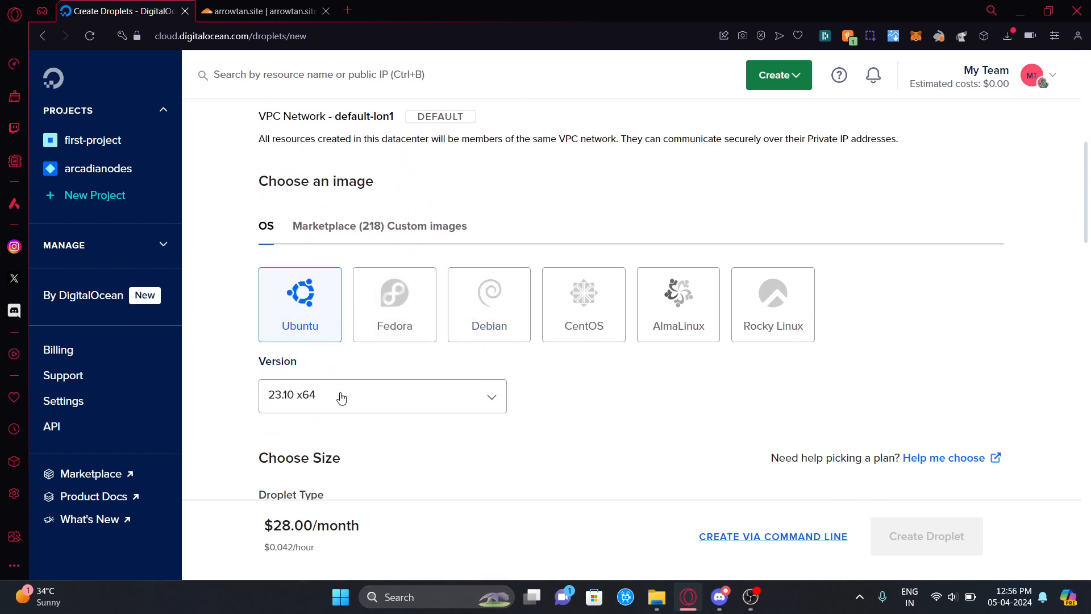
mouse_move(354, 374)
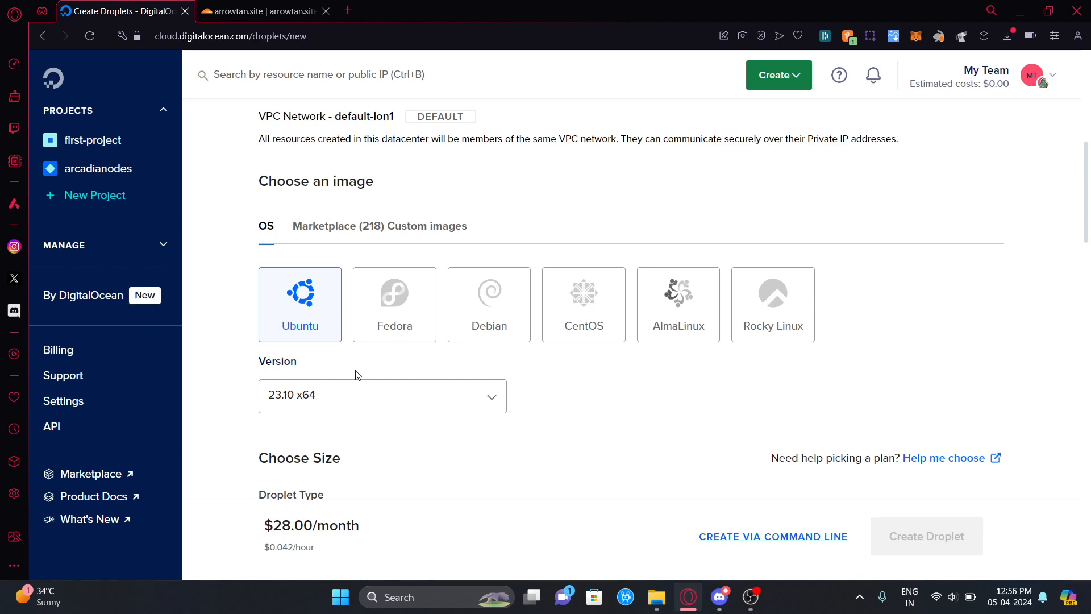
left_click(382, 395)
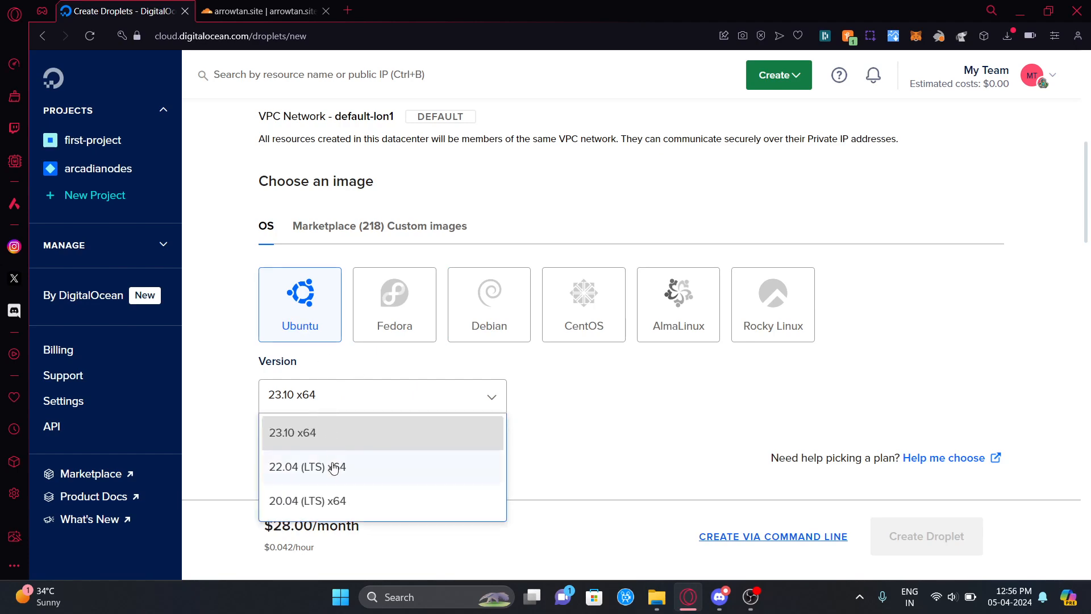
scroll("down", 3)
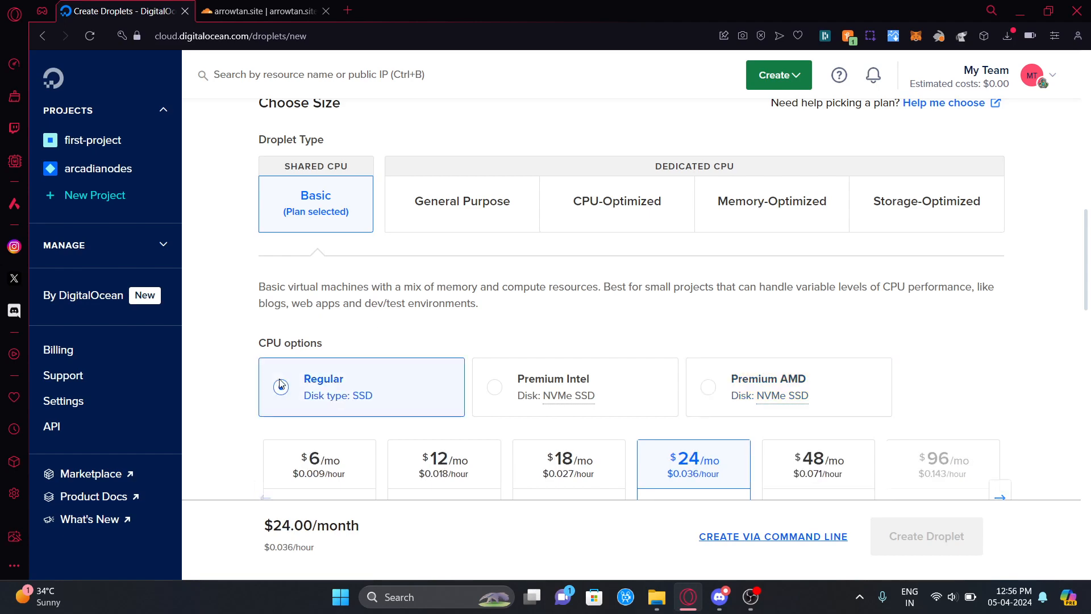
scroll("down", 3)
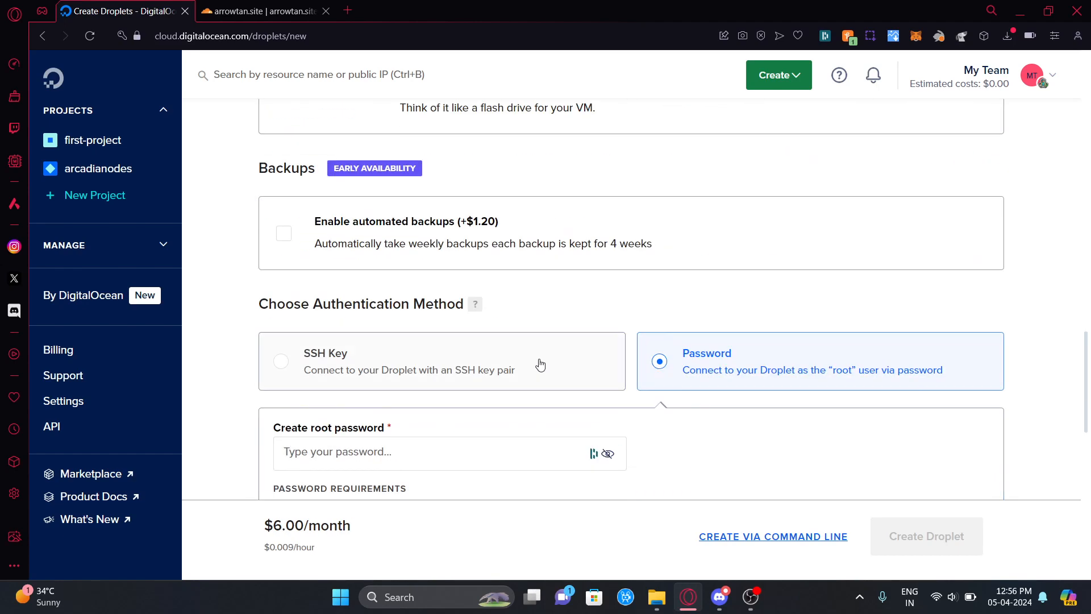
scroll("down", 3)
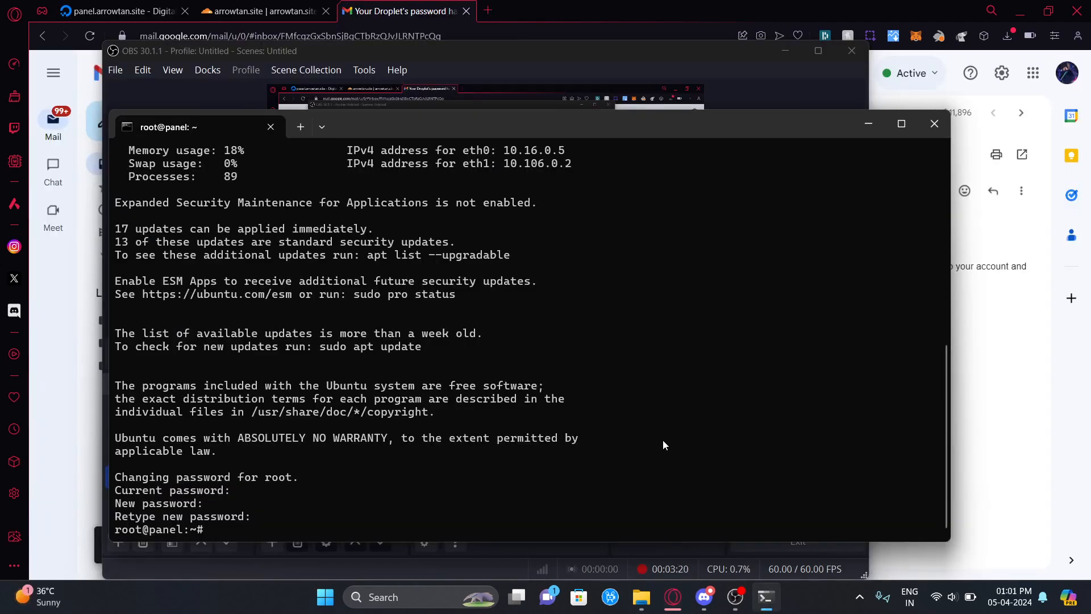
- Run apt update && apt upgrade on the droplet over SSH
type("apt upda")
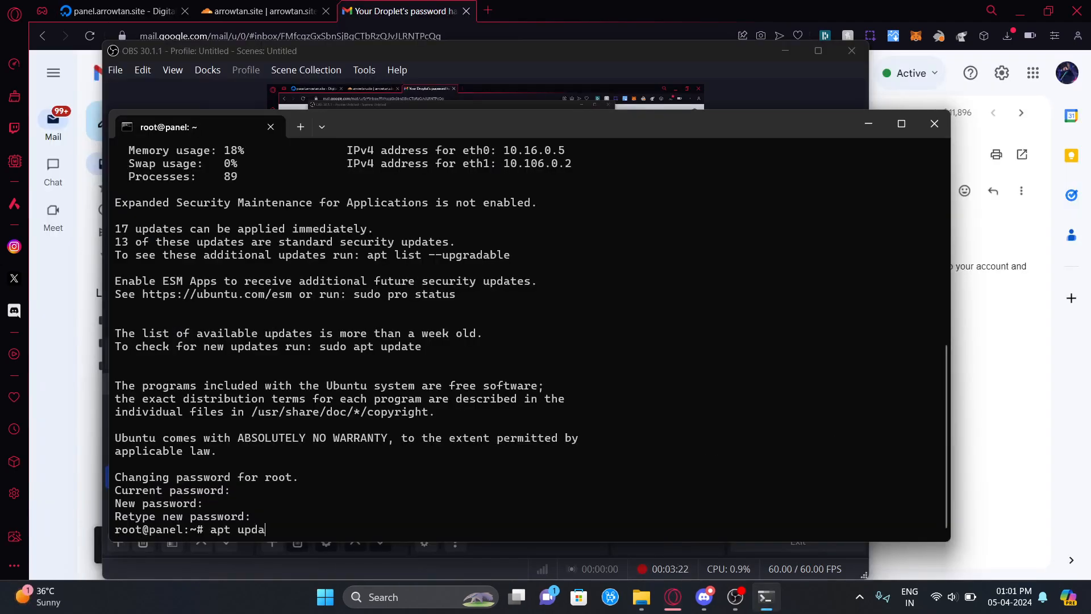
type("te && apt upgrade")
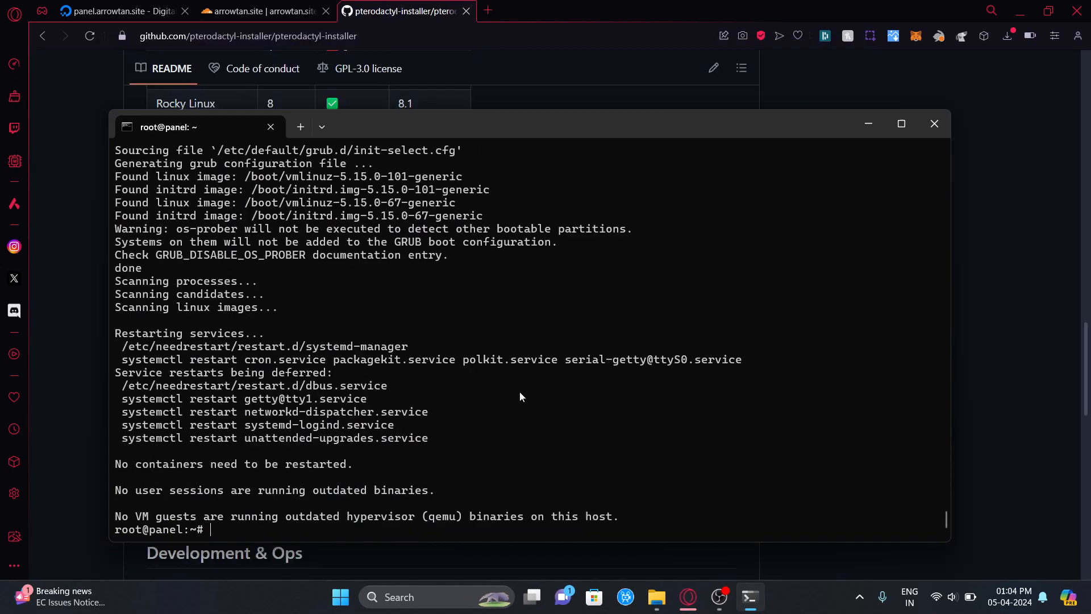
mouse_move(543, 388)
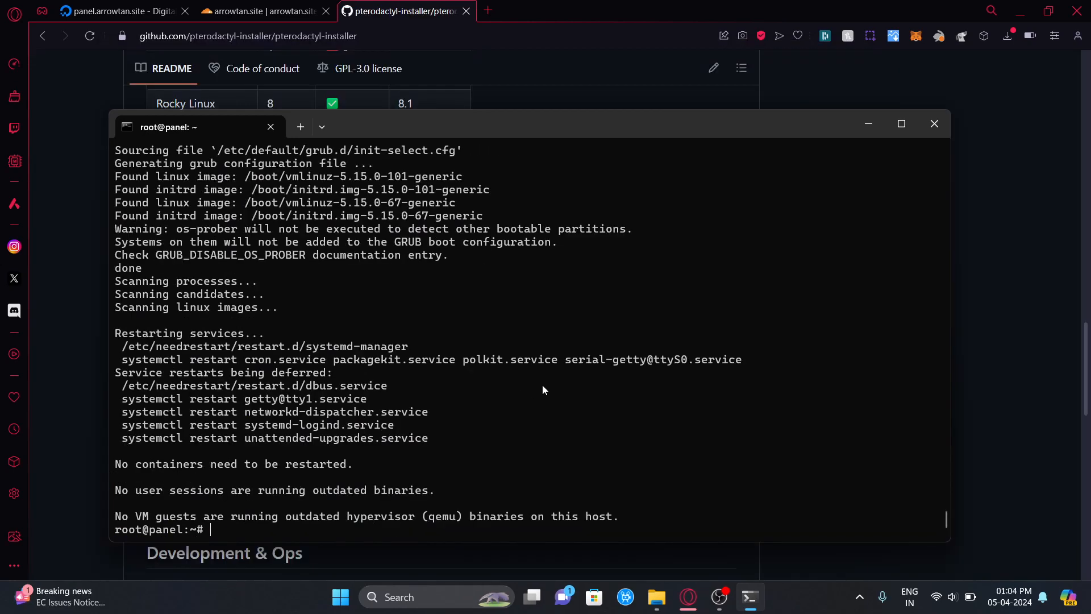
mouse_move(79, 334)
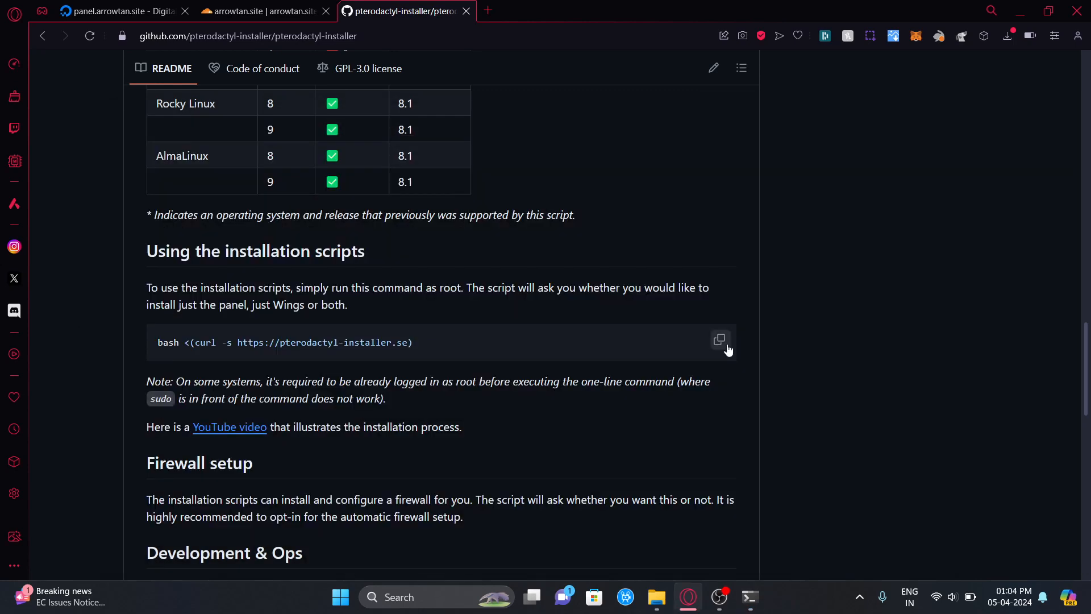
- Copy the pterodactyl-installer bash one-liner from the README
left_click(749, 597)
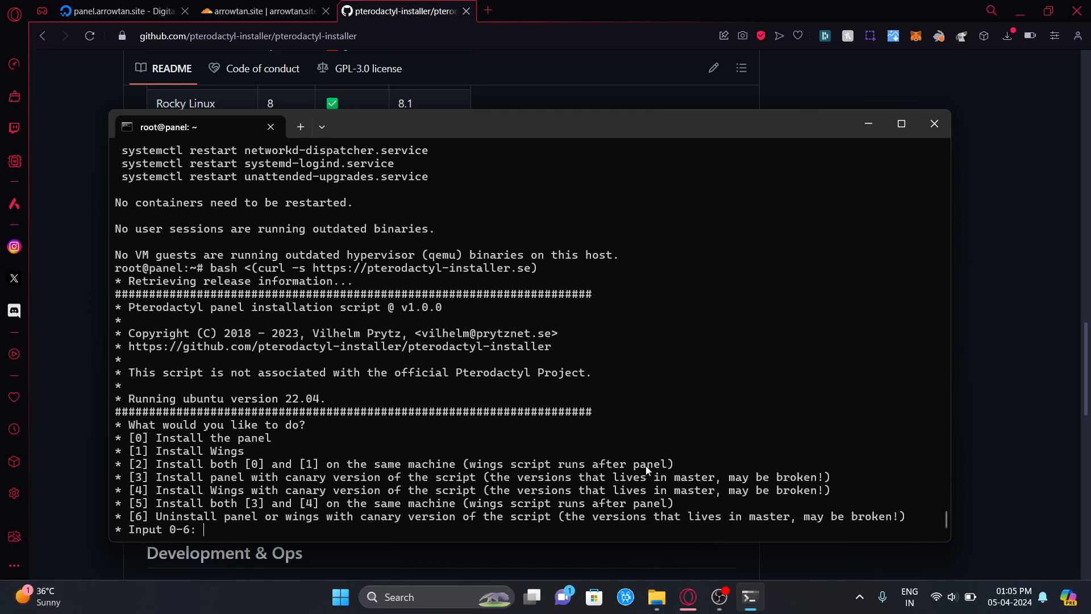
type("2")
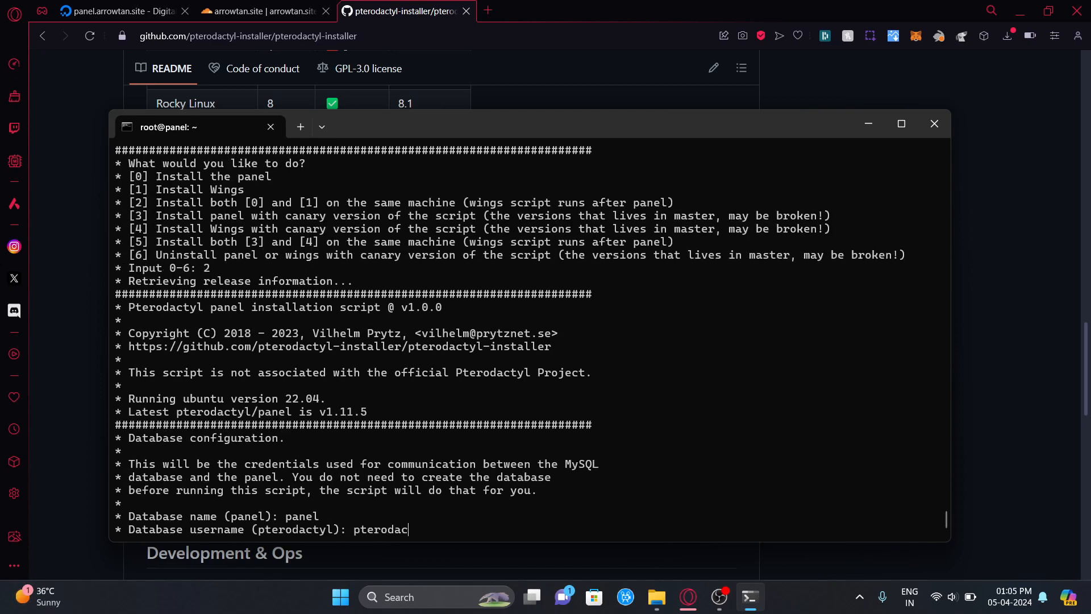
key("Return")
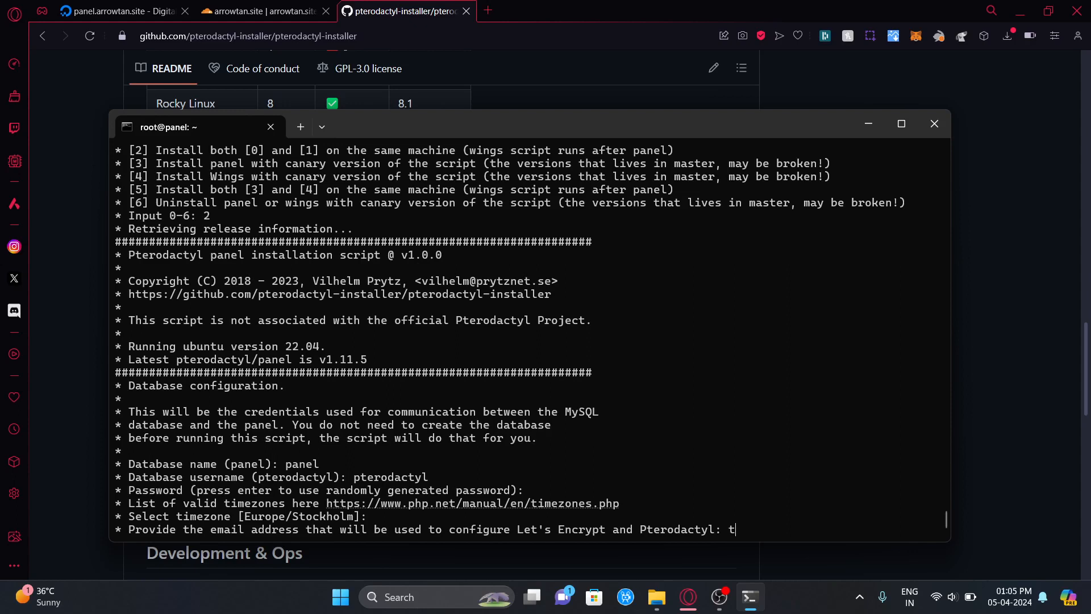
type("est@exa")
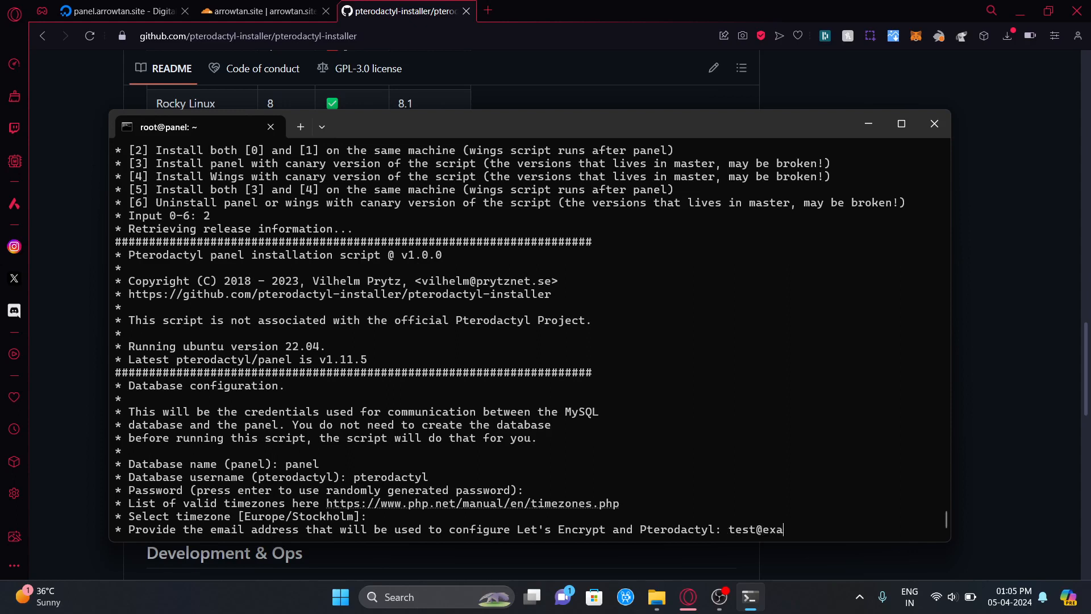
type("mpe.com")
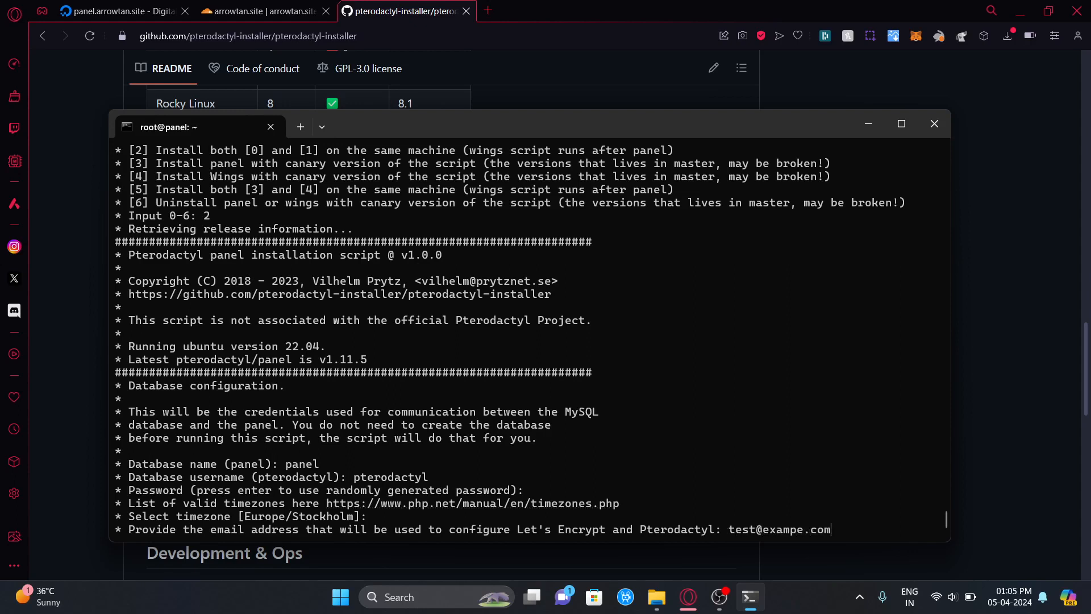
key("Return")
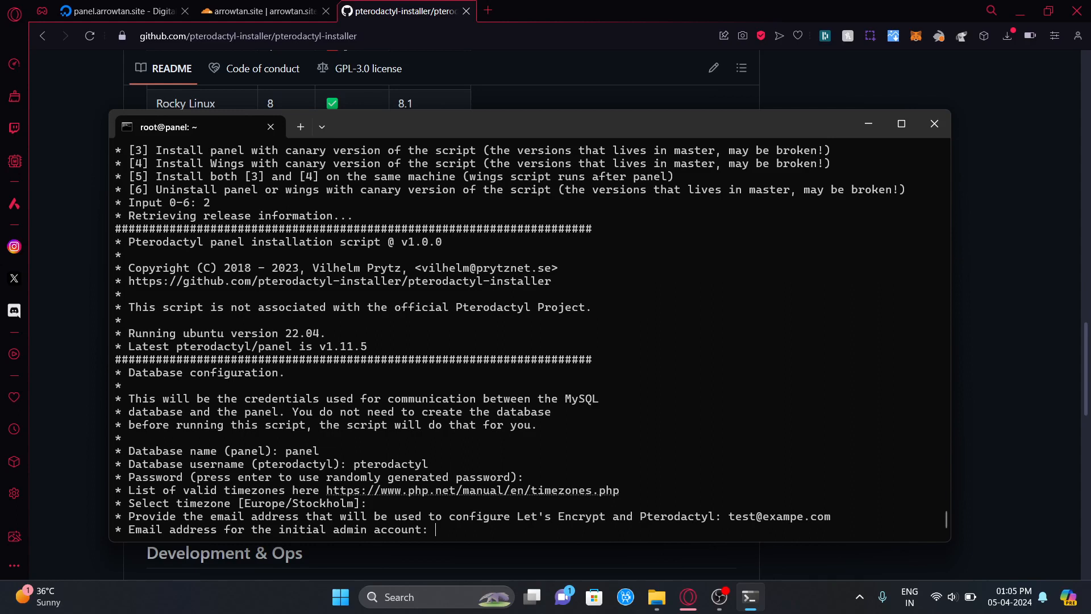
type("Admin")
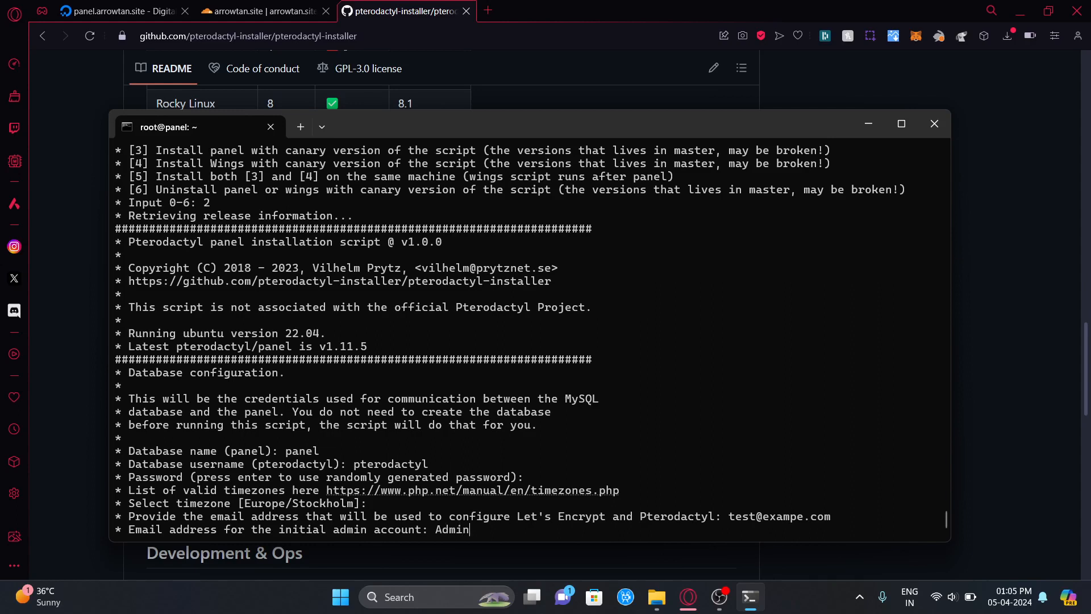
type("@admin.co")
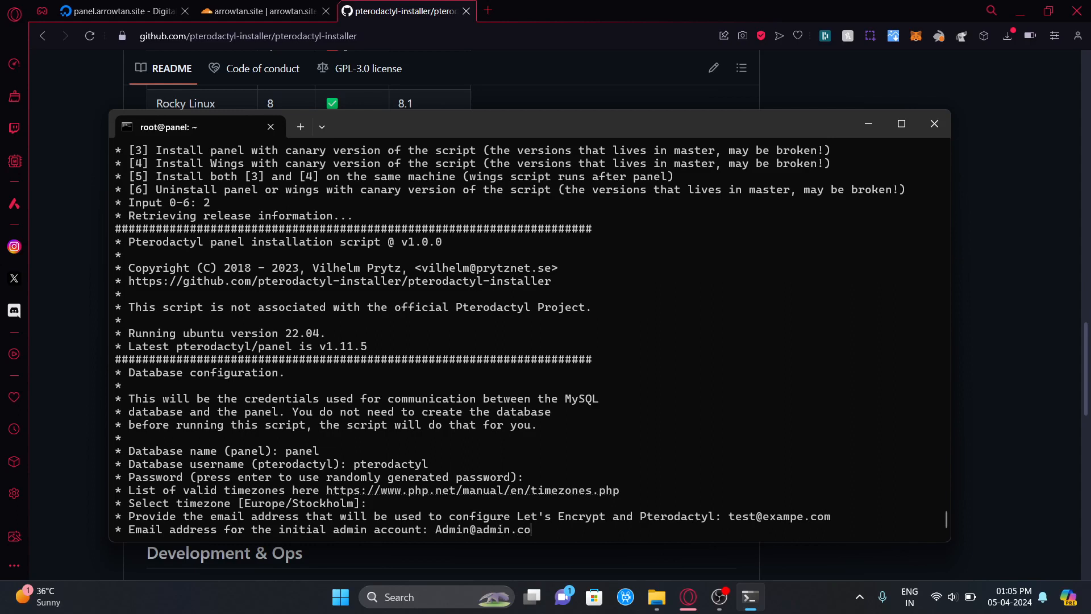
key("Return")
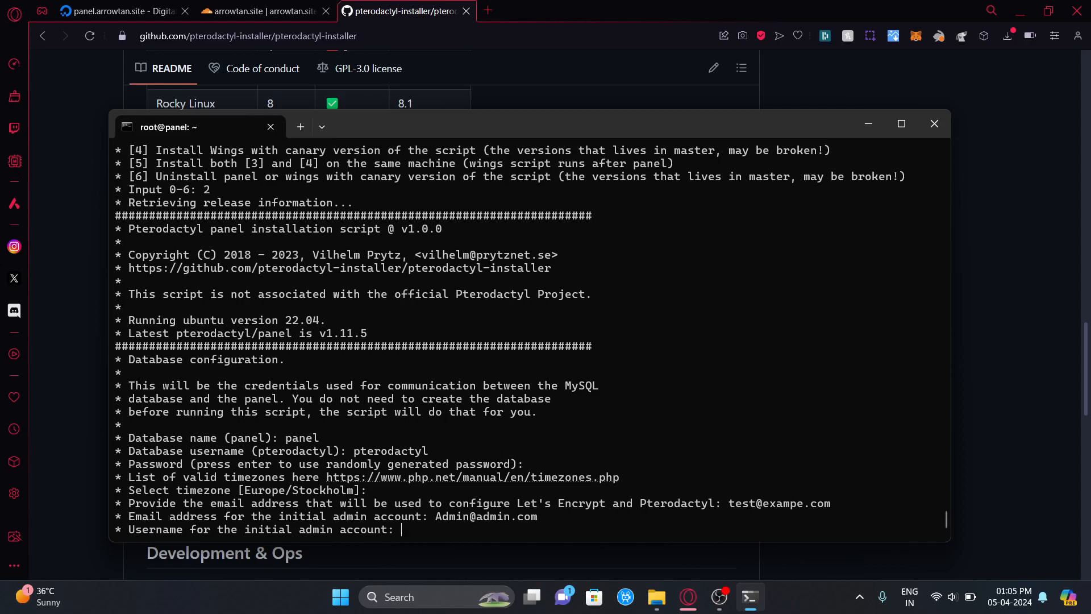
type("Admin")
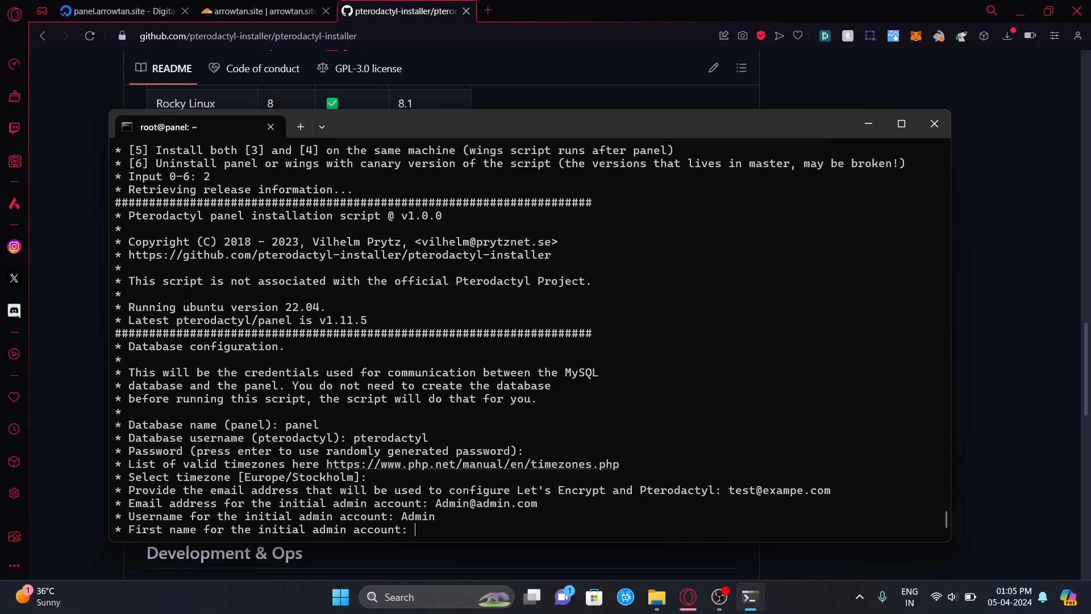
type("Admin")
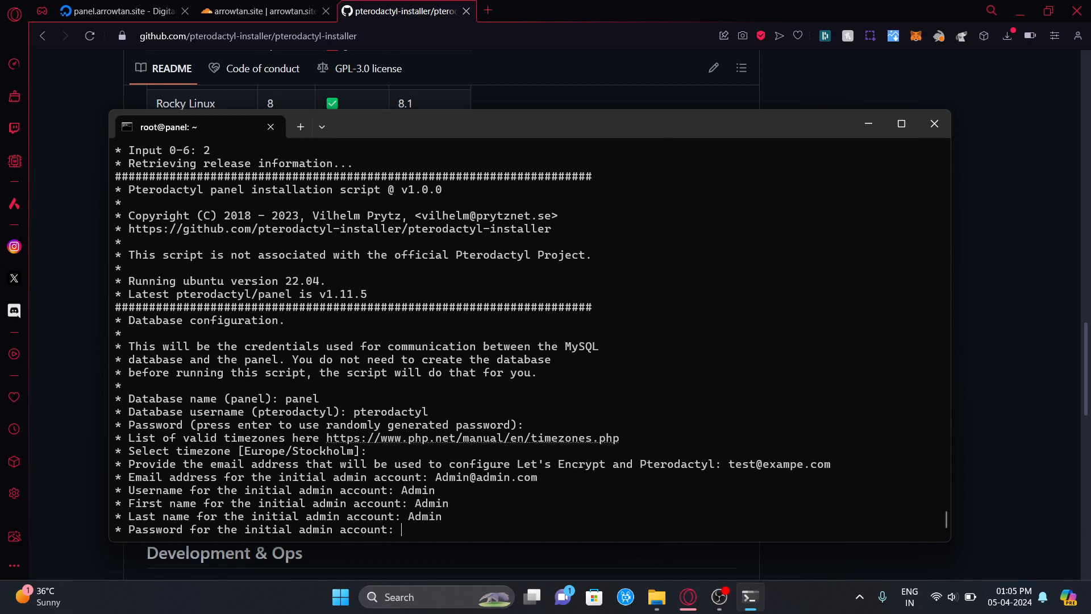
type("***")
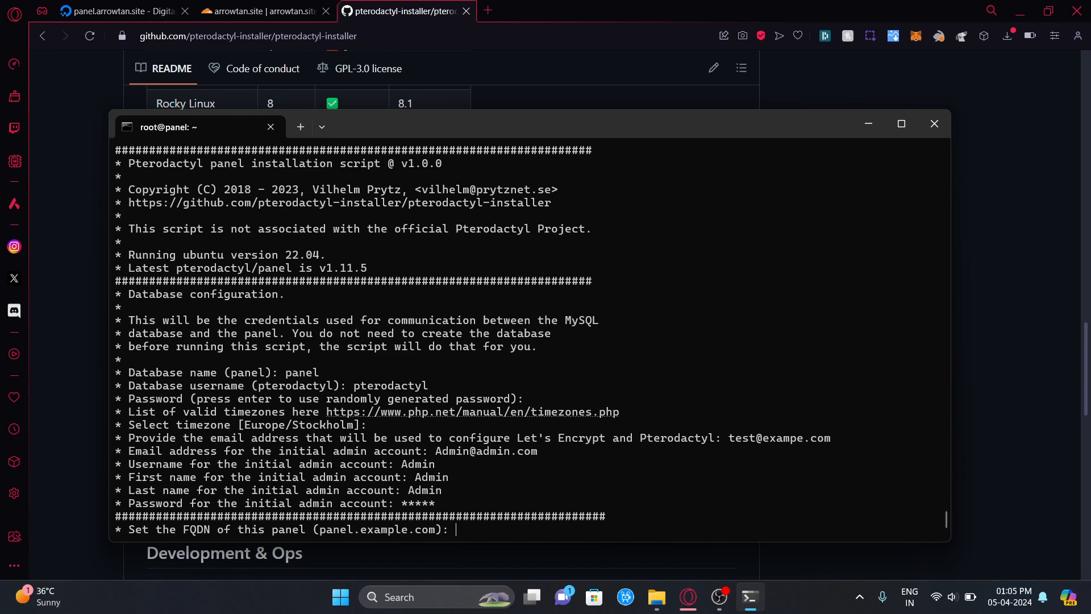
mouse_move(640, 468)
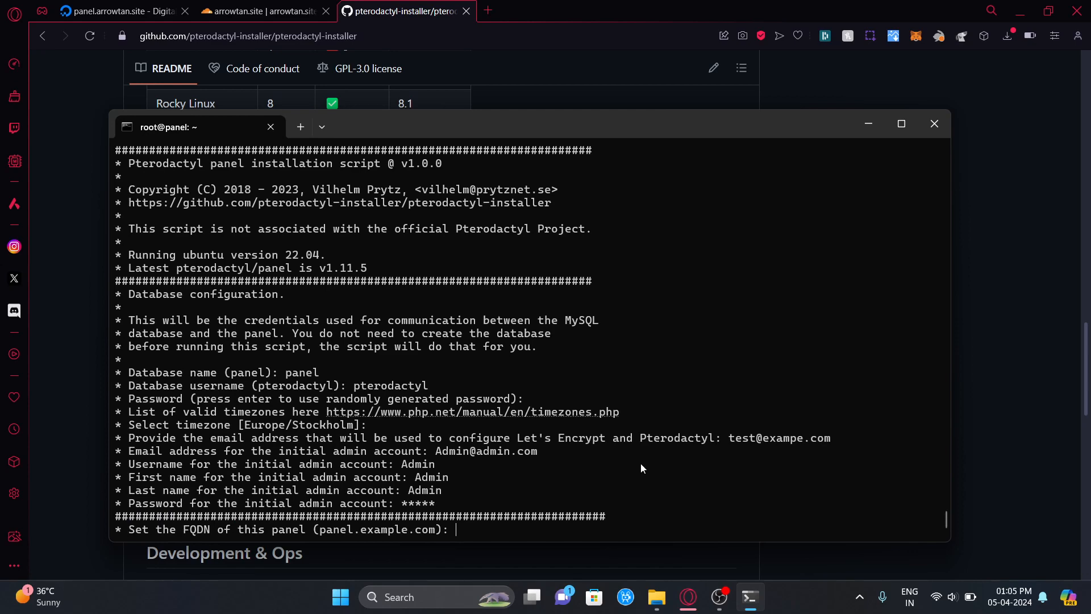
left_click(118, 11)
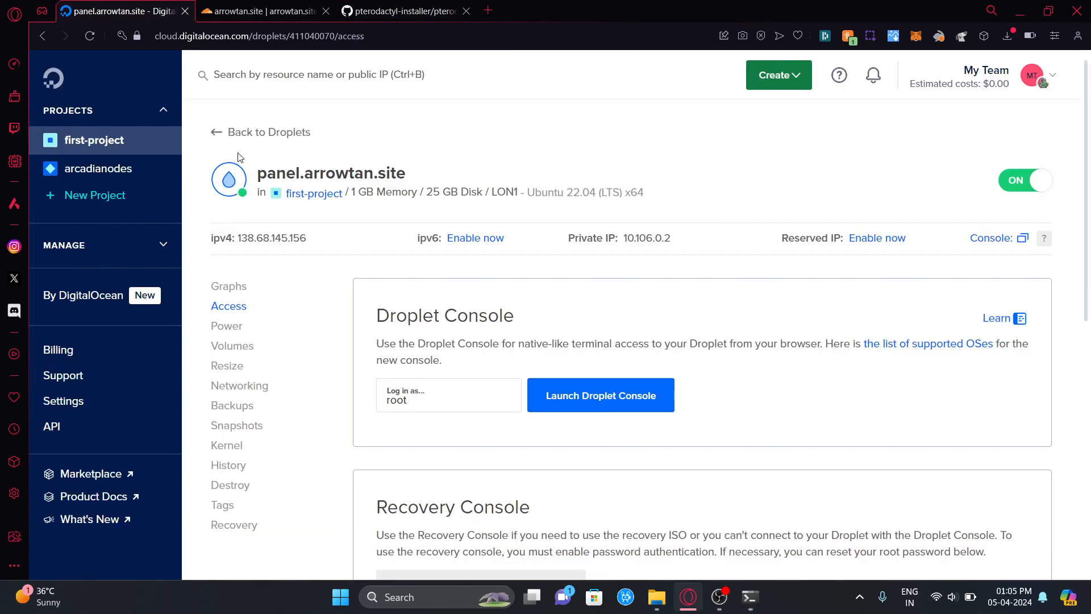
- Save a DNS-only A record named panel pointing to 138.68.145.156 in Cloudflare
left_click(265, 11)
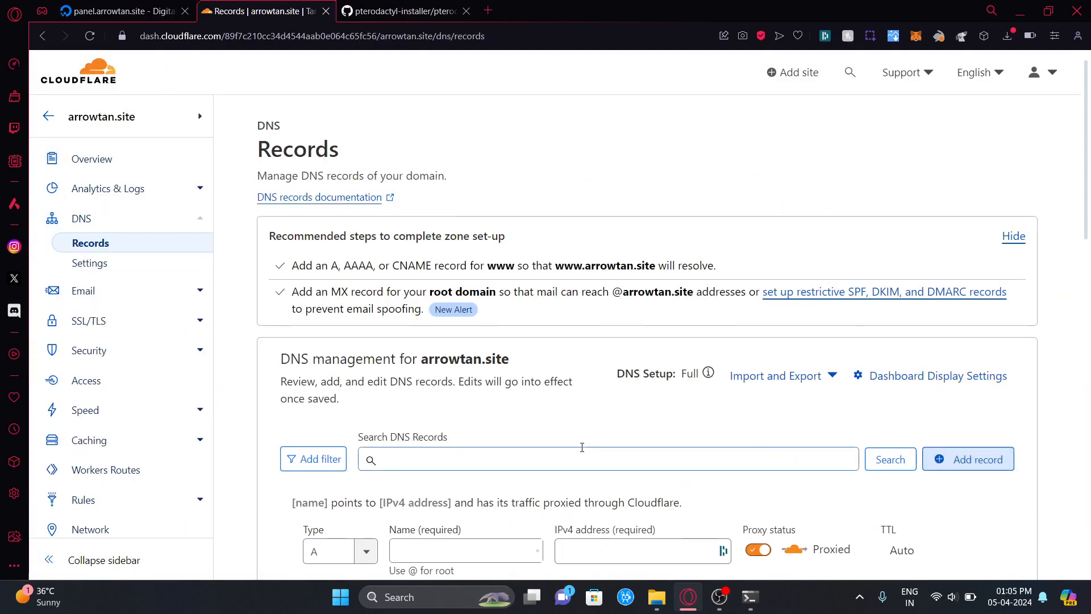
scroll("down", 3)
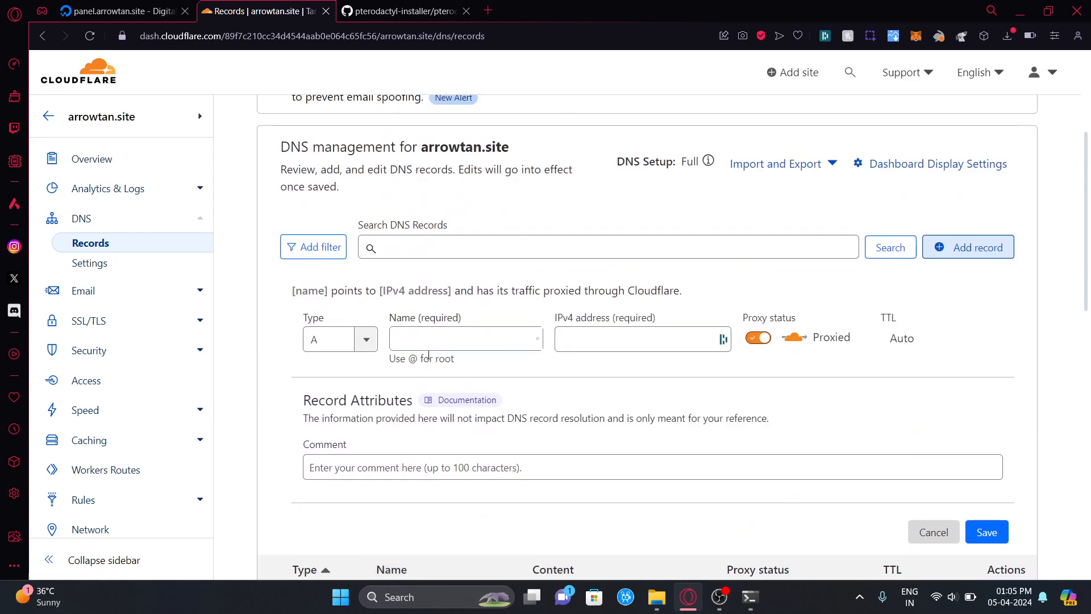
type("panel")
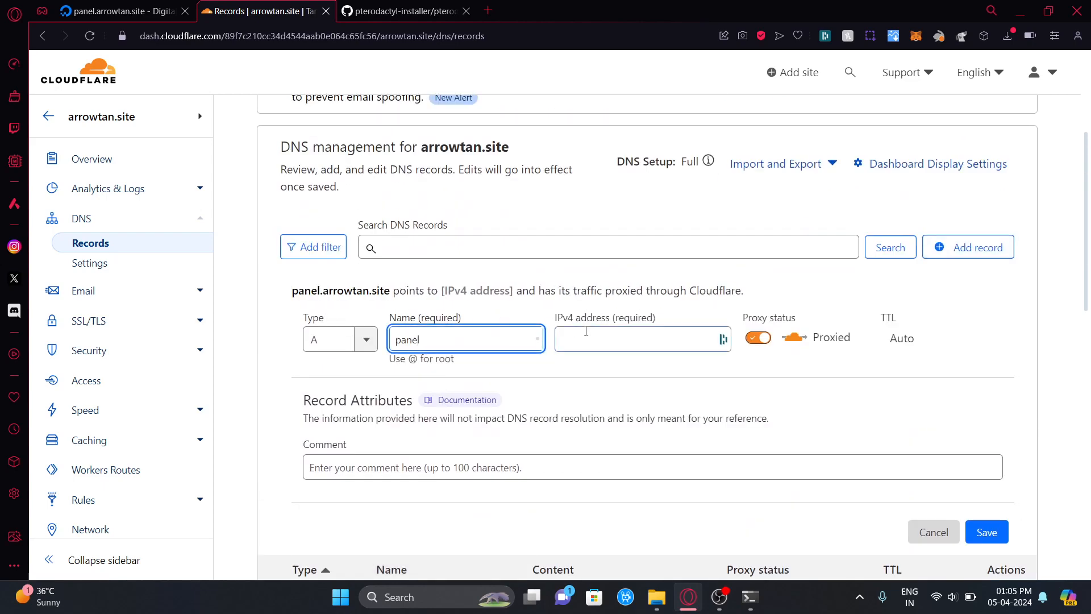
type("138.68.145.156")
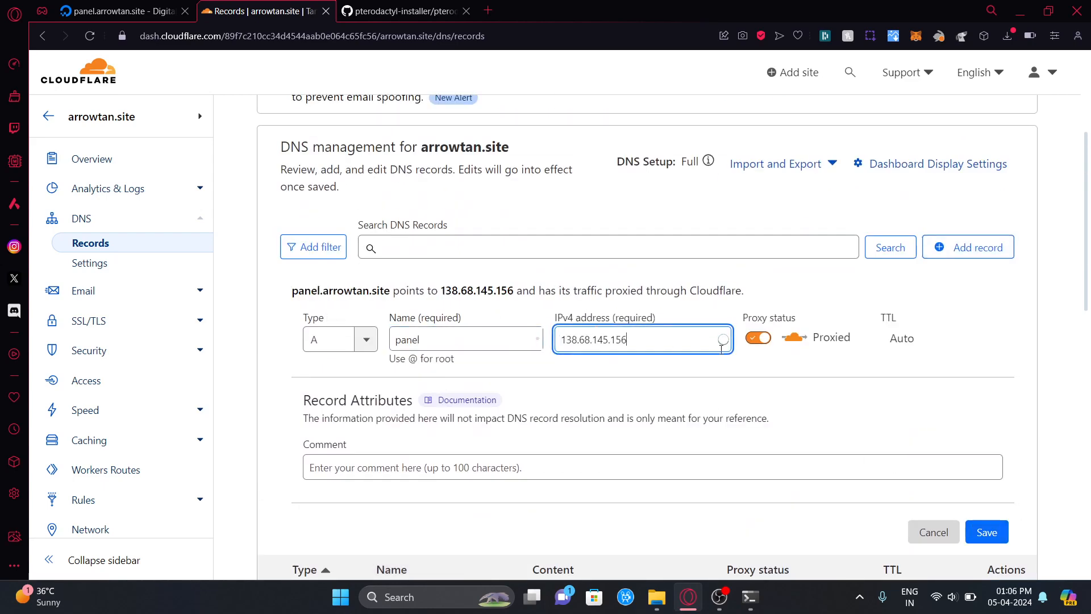
left_click(757, 338)
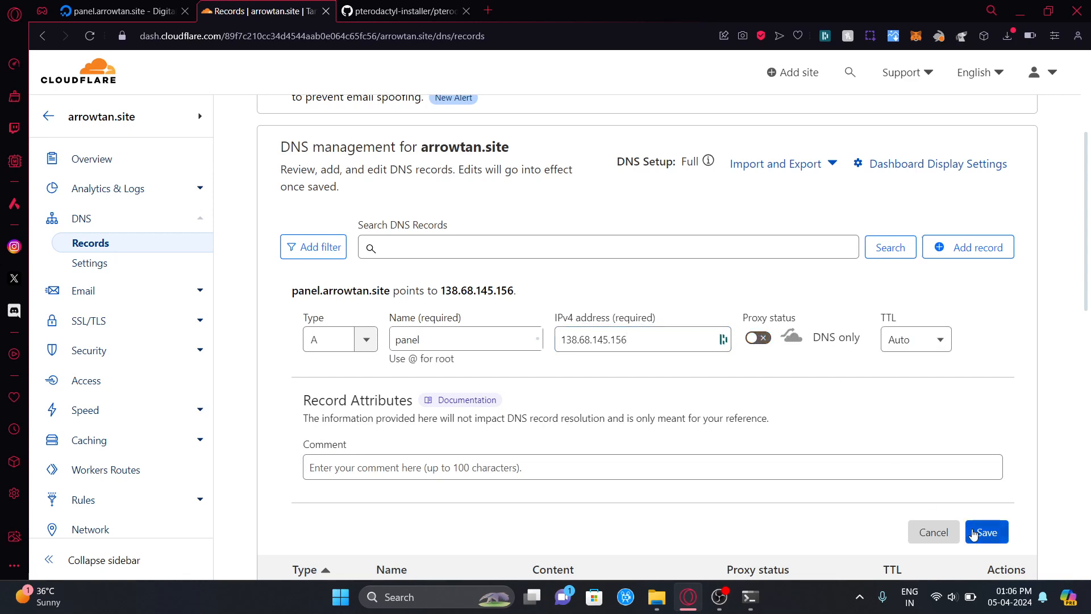
left_click(987, 532)
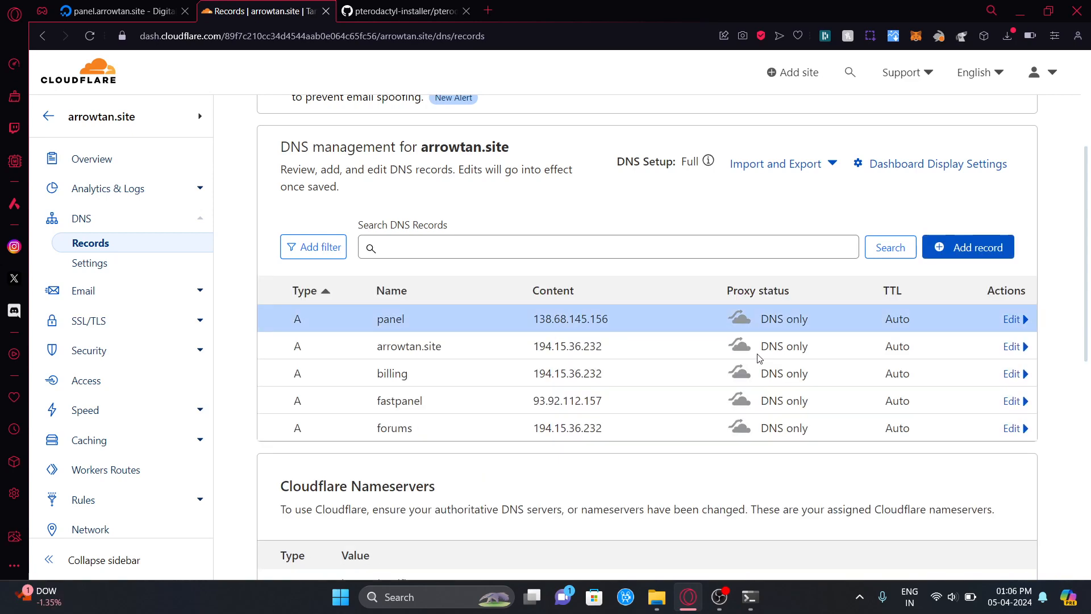
left_click(750, 597)
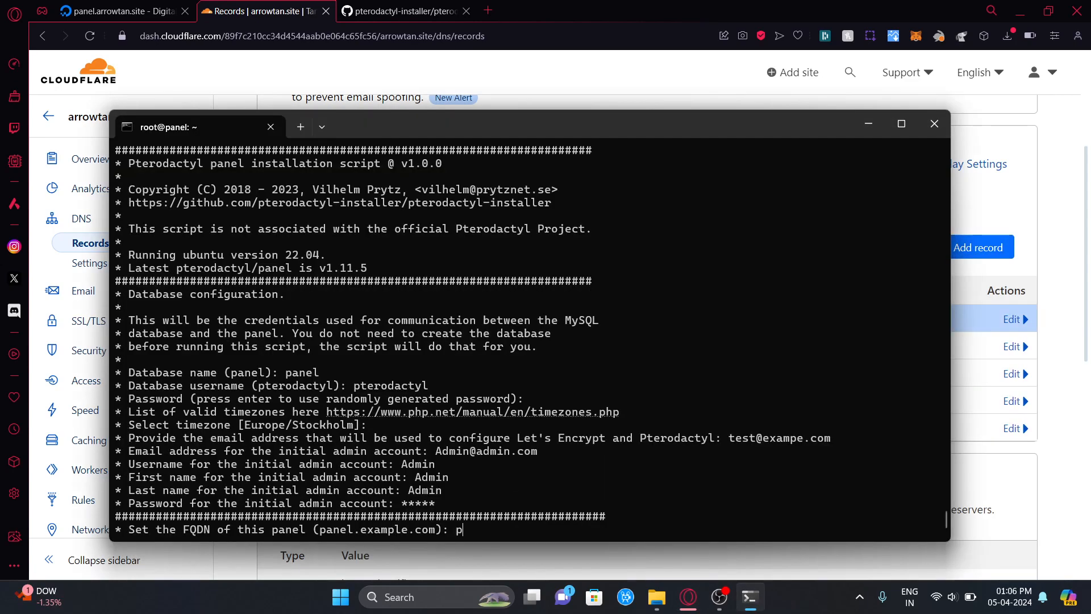
- Give FQDN panel.arrowtan.site and answer yes to UFW, Let's Encrypt and the HTTPS check to start installation
type("anel.arrowtan.site")
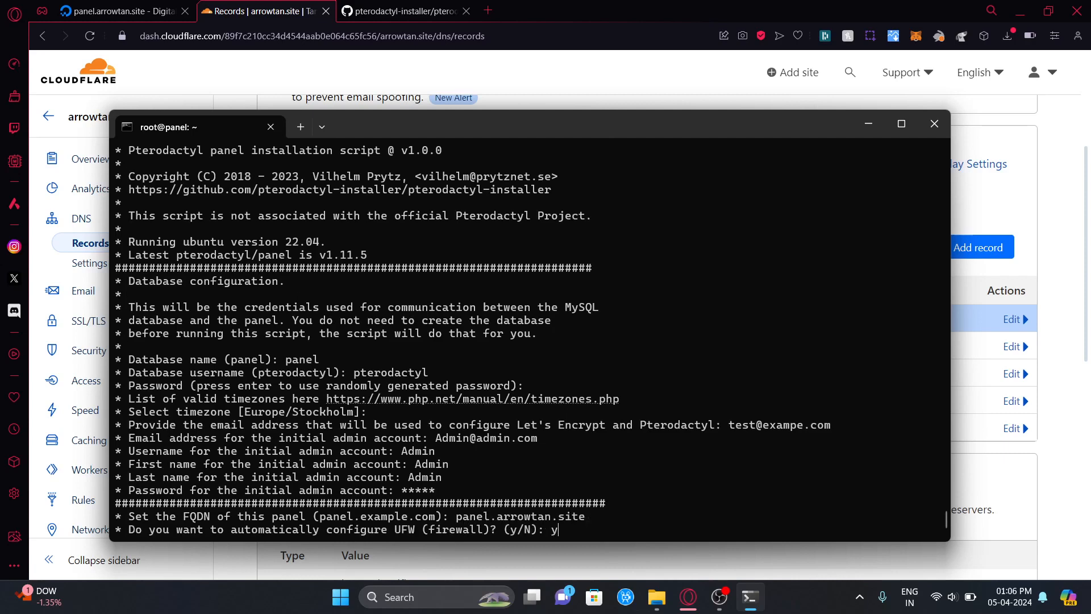
key("Return")
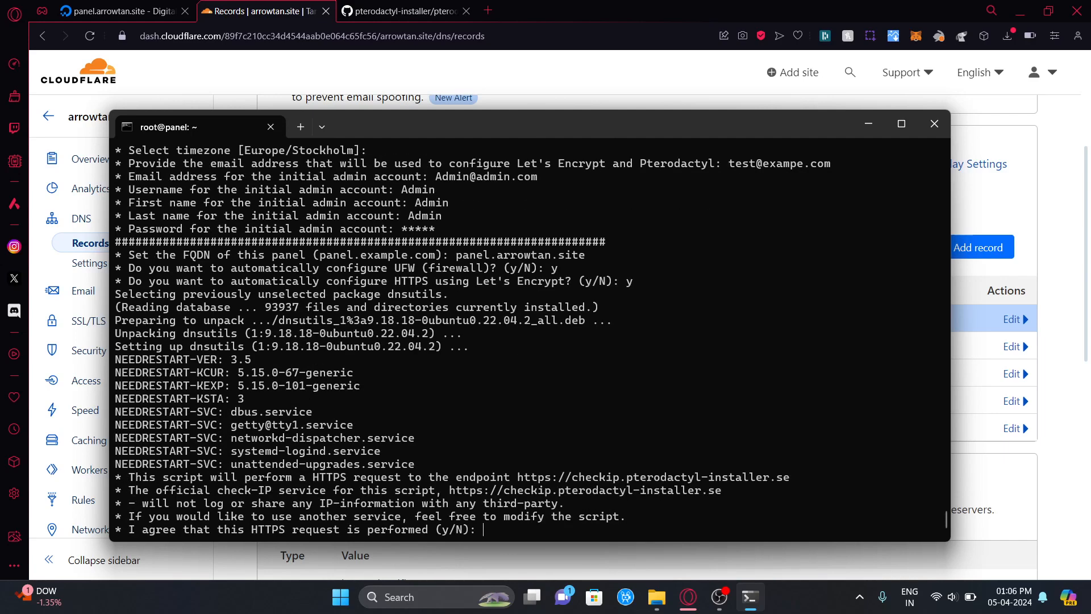
type("y")
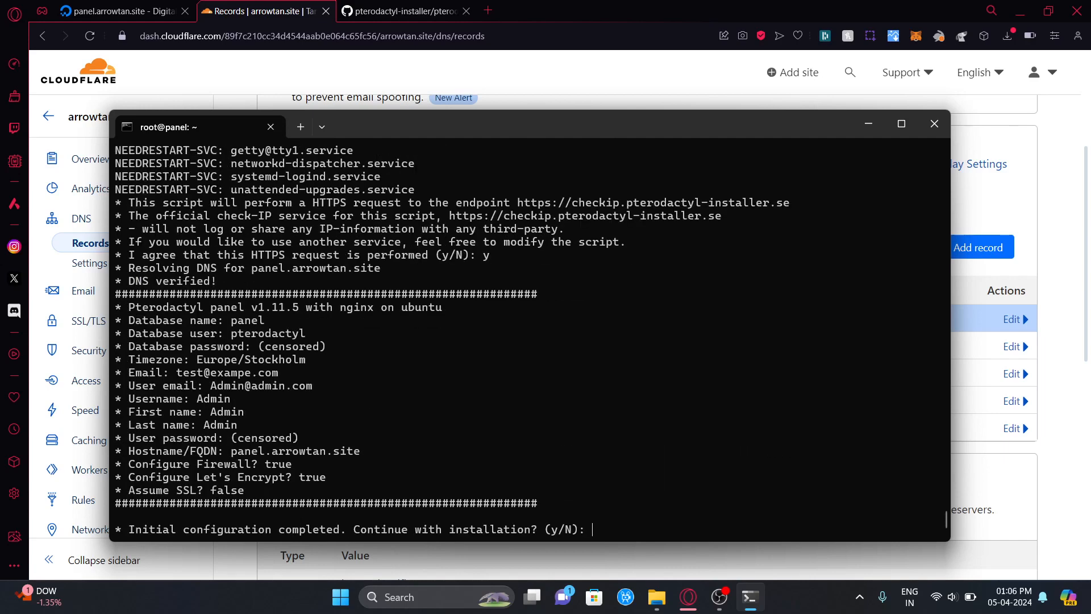
double_click(173, 281)
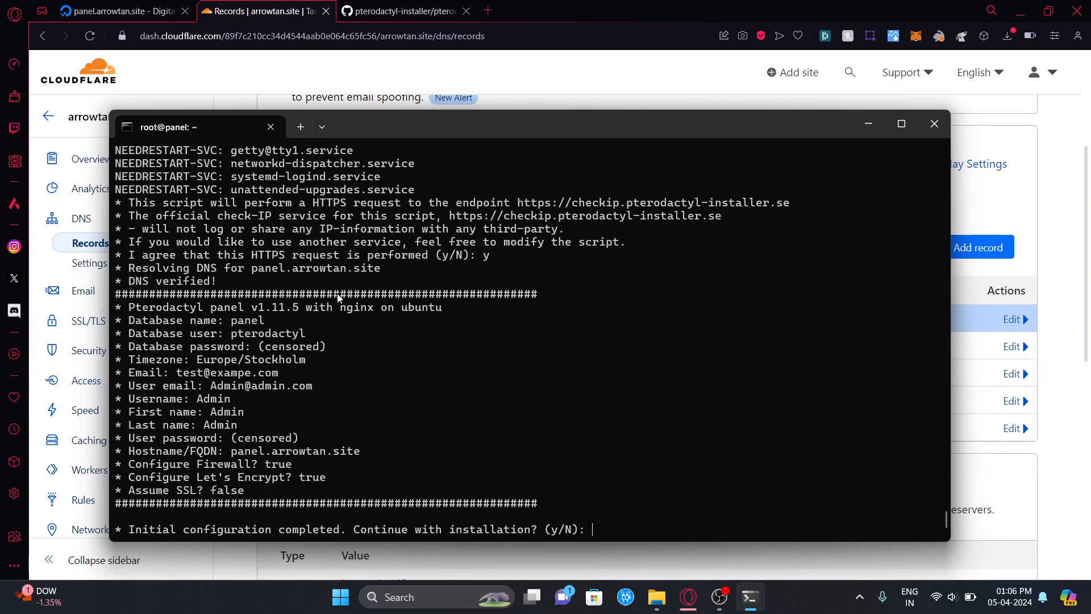
mouse_move(577, 475)
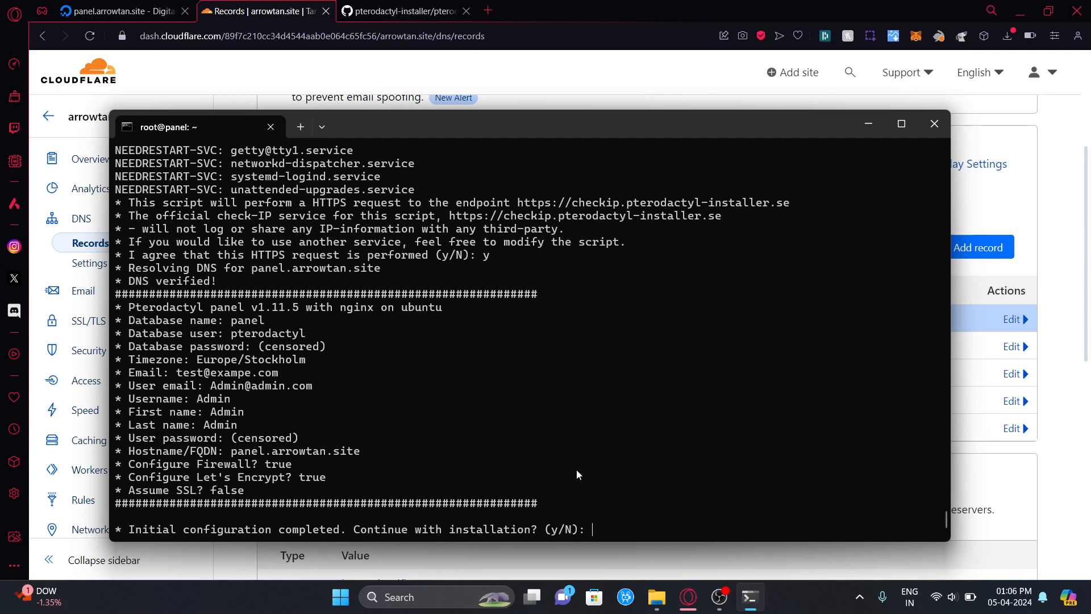
type("y")
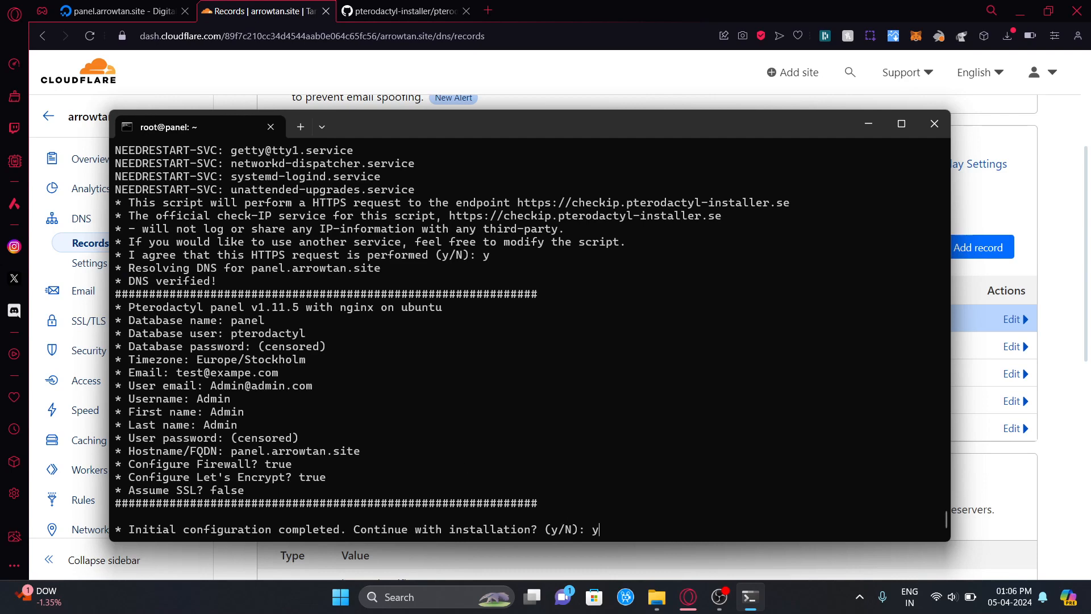
key("Return")
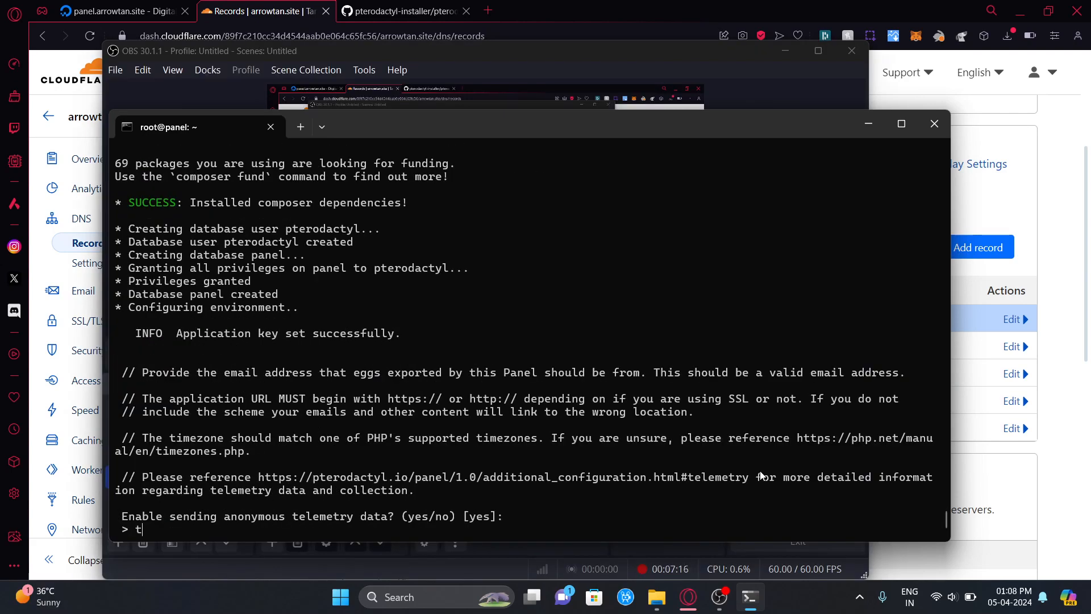
- Answer the telemetry prompt and agree to the Let's Encrypt terms of service
key("Return")
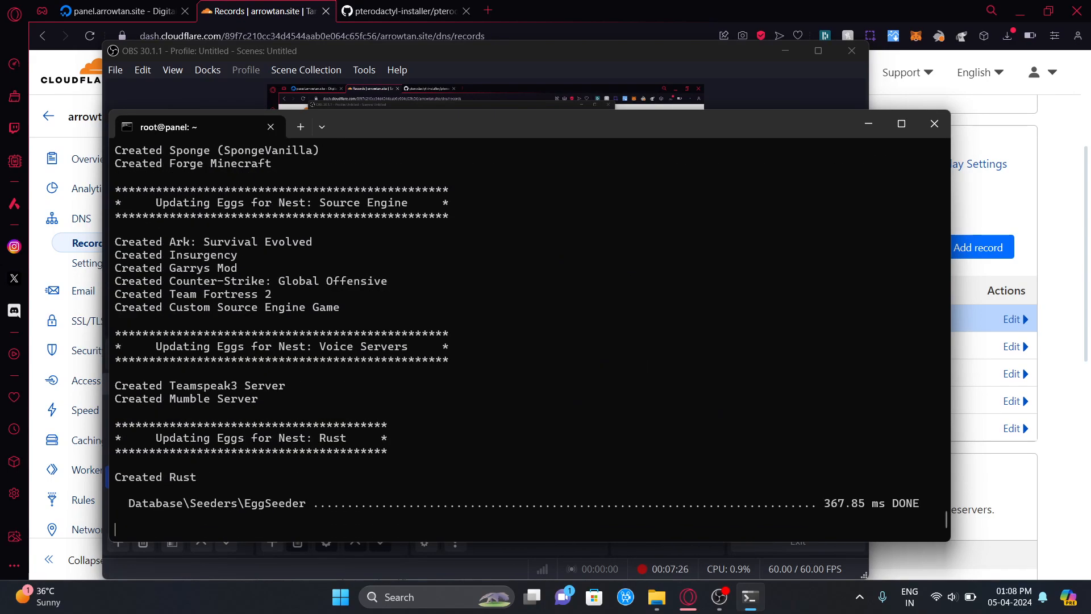
type("Y)es/(N)o: Y")
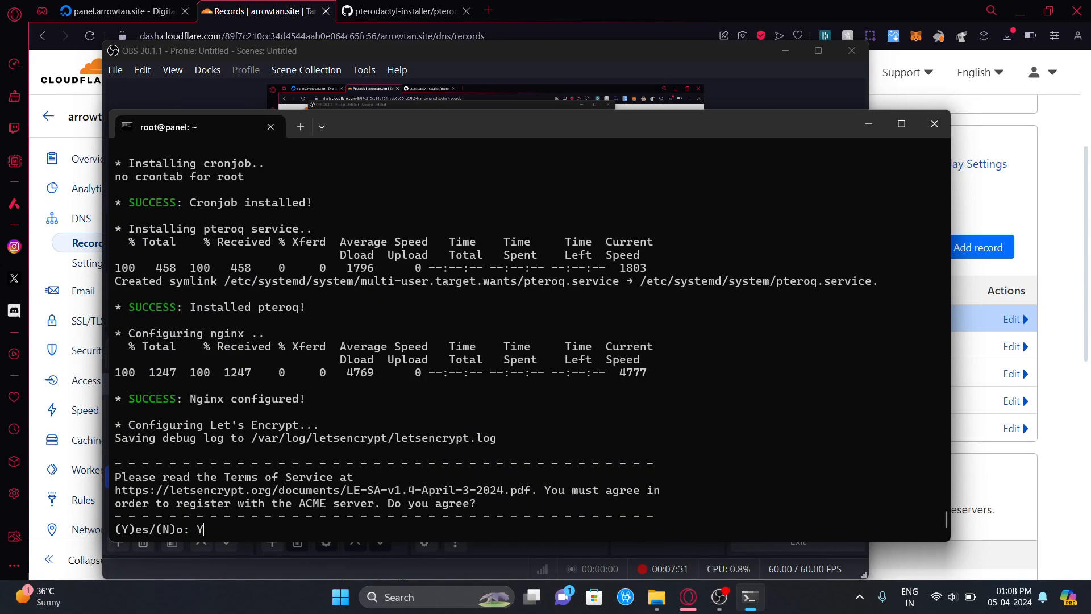
key("Return")
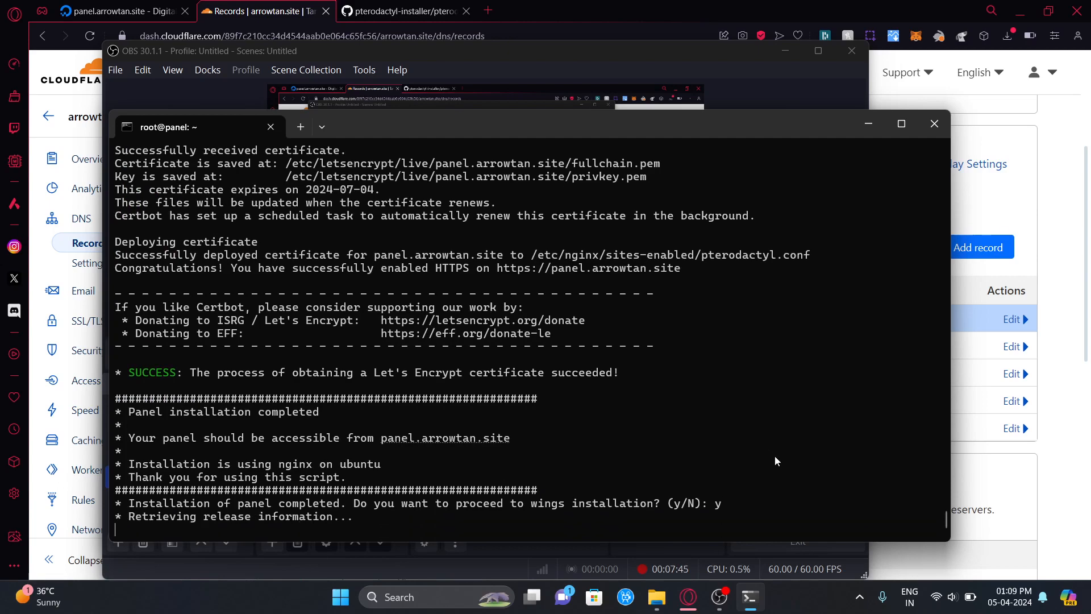
- Load panel.arrowtan.site in a new browser tab
left_click(627, 10)
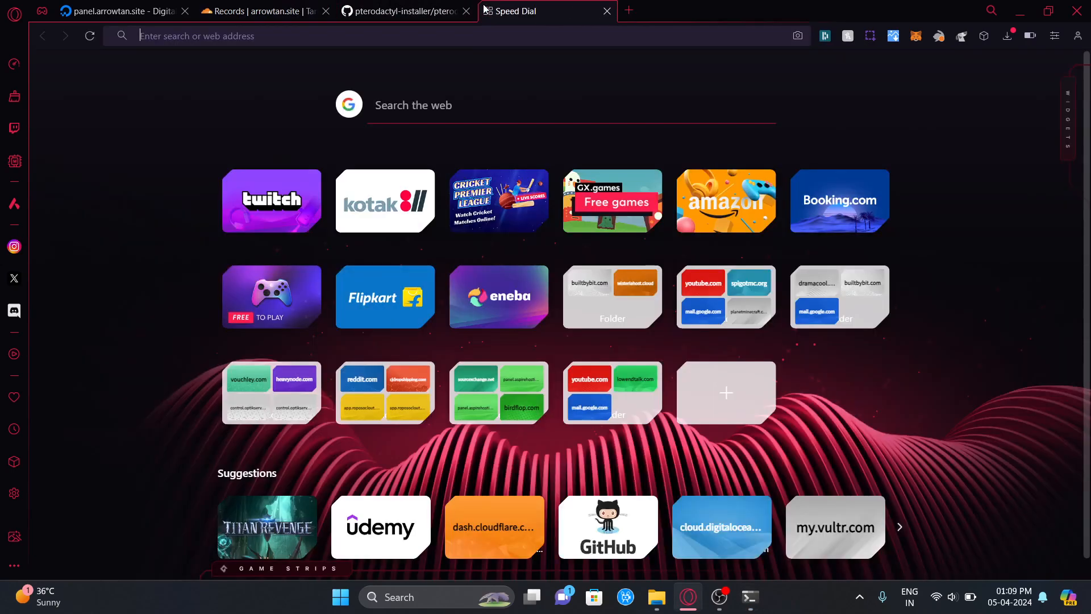
type("panel.arrowtan.site/auth/login")
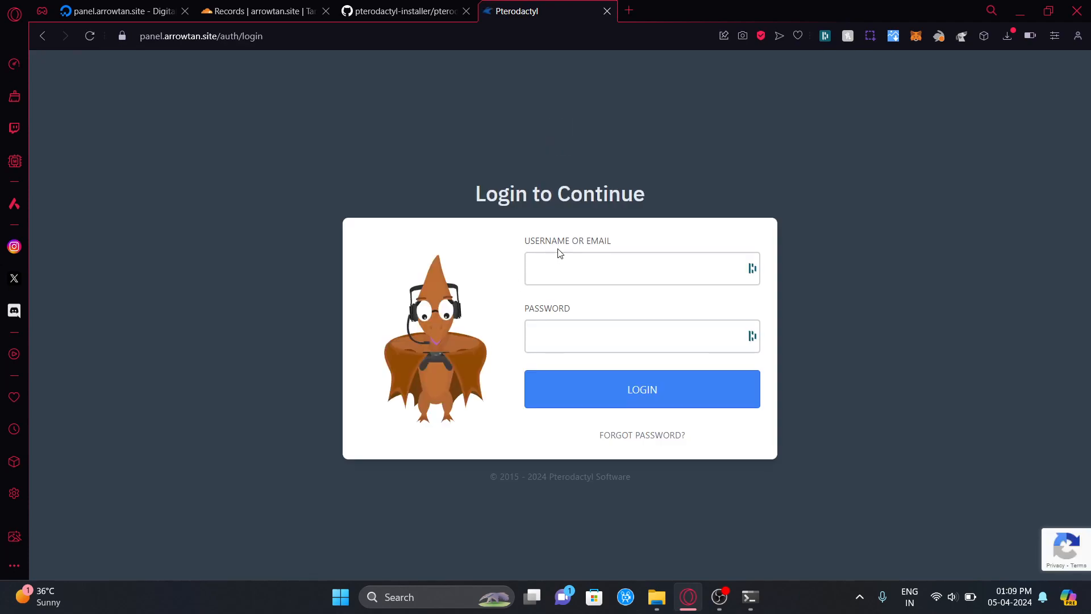
- Sign in to the Pterodactyl panel with the admin email and password
type("Admi")
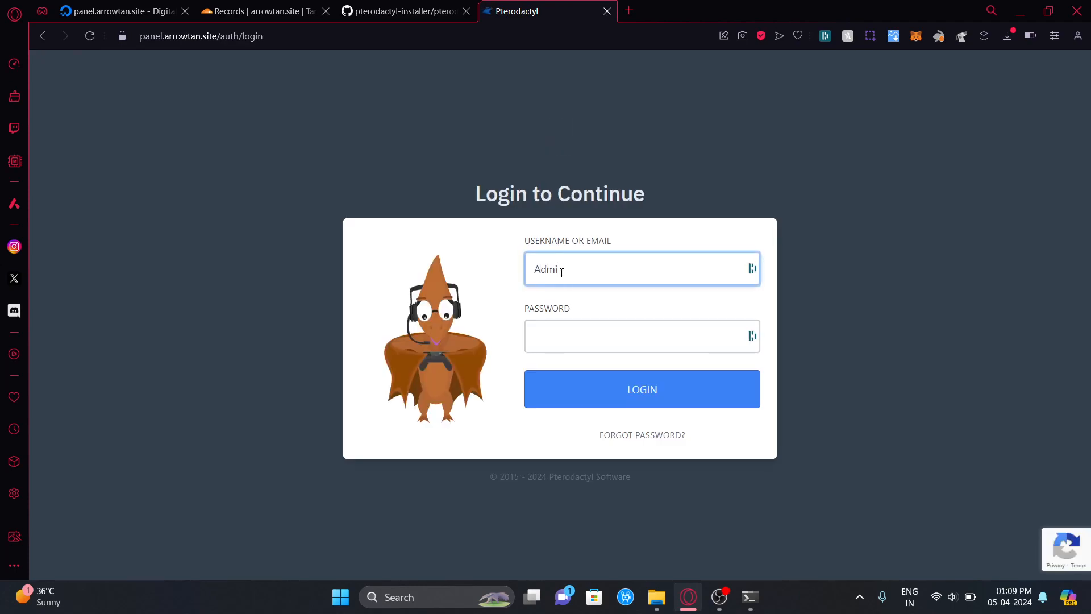
left_click(641, 336)
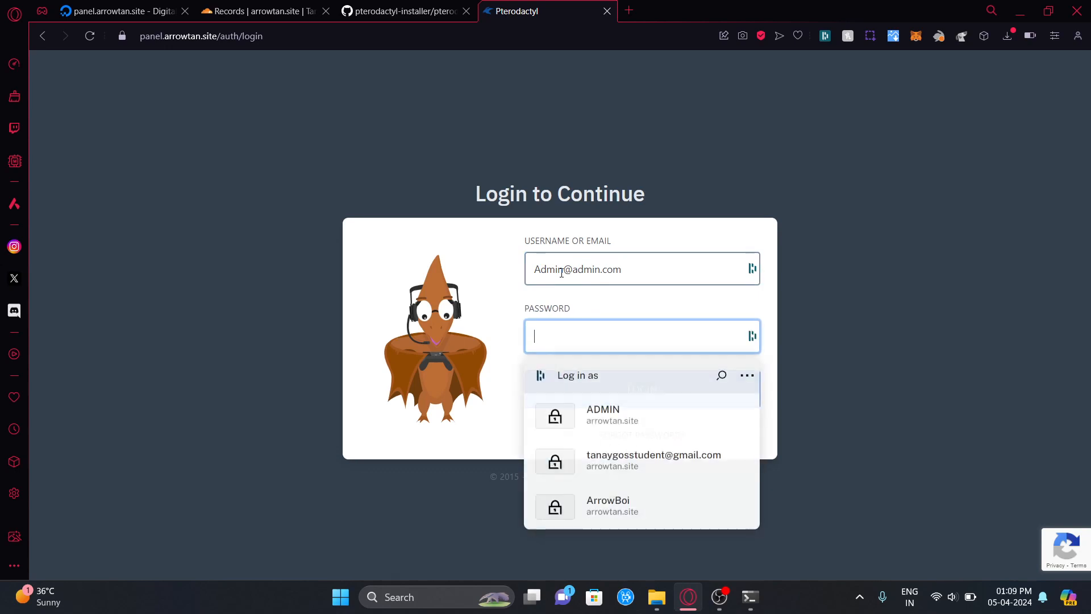
left_click(578, 408)
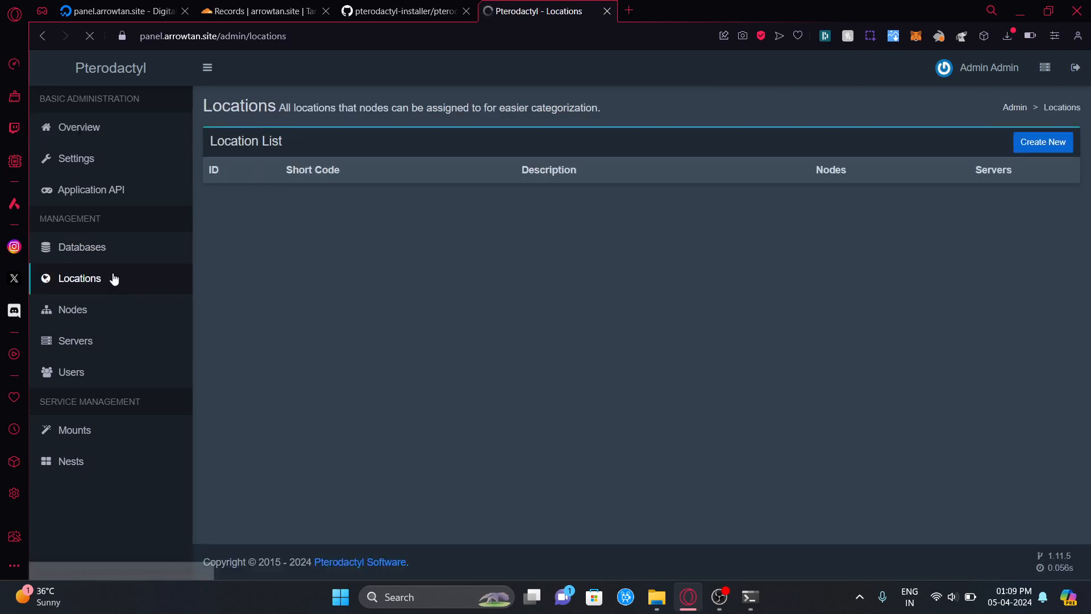
- Create a new location with short code Loc1
left_click(1043, 142)
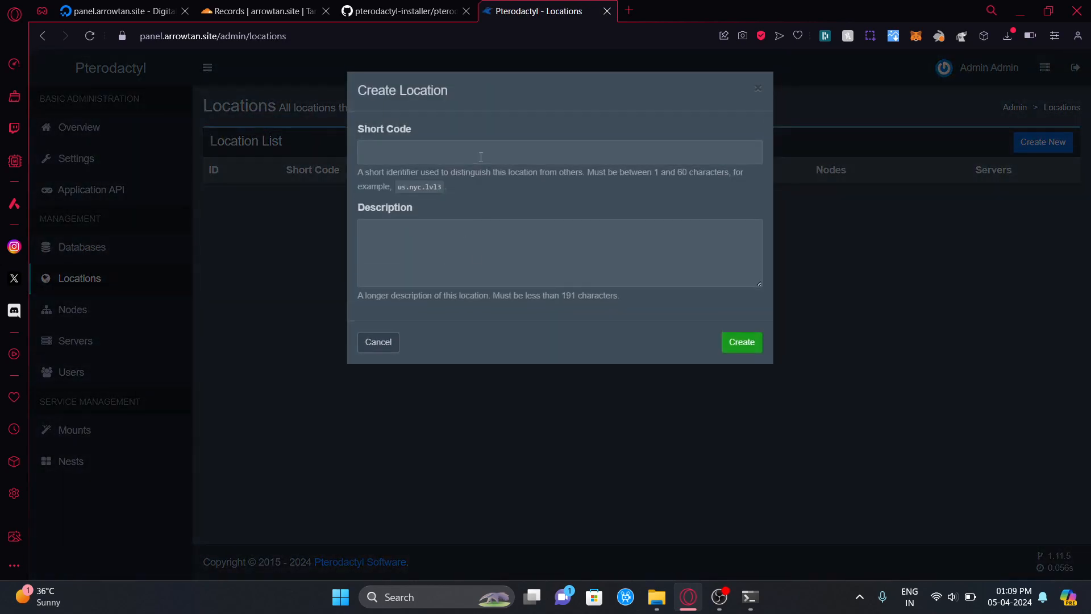
type("Loc1")
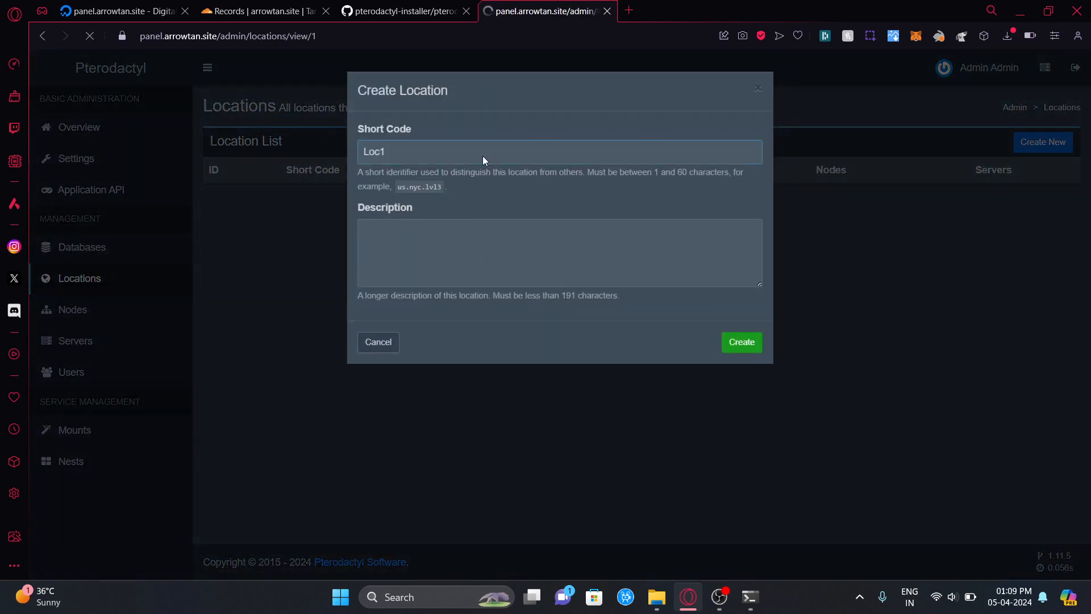
left_click(740, 342)
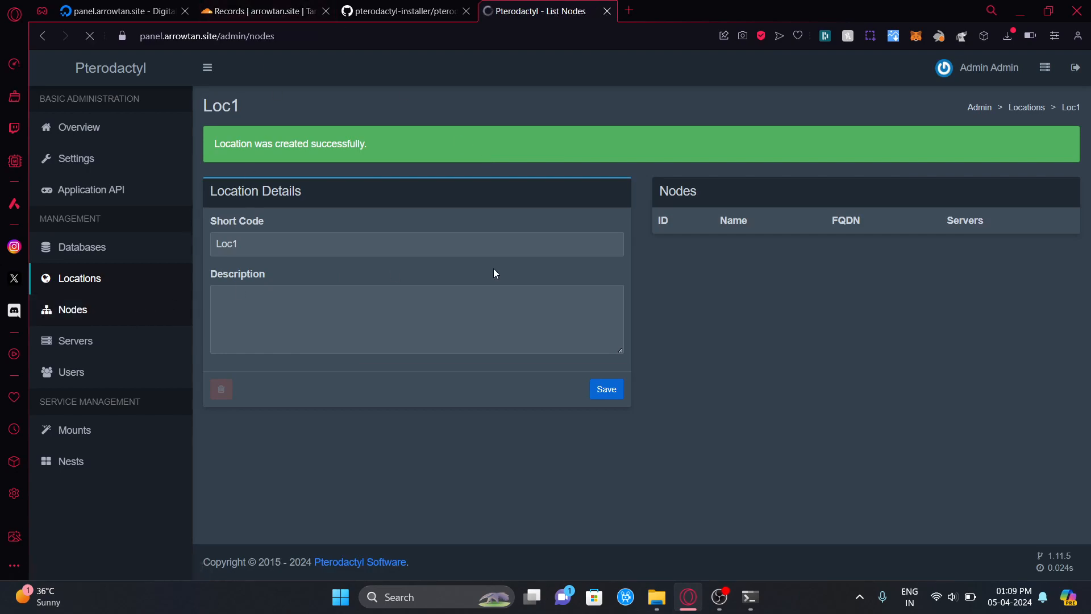
- Start a node1 A record in Cloudflare and copy the panel record's IP 138.68.145.156
left_click(258, 11)
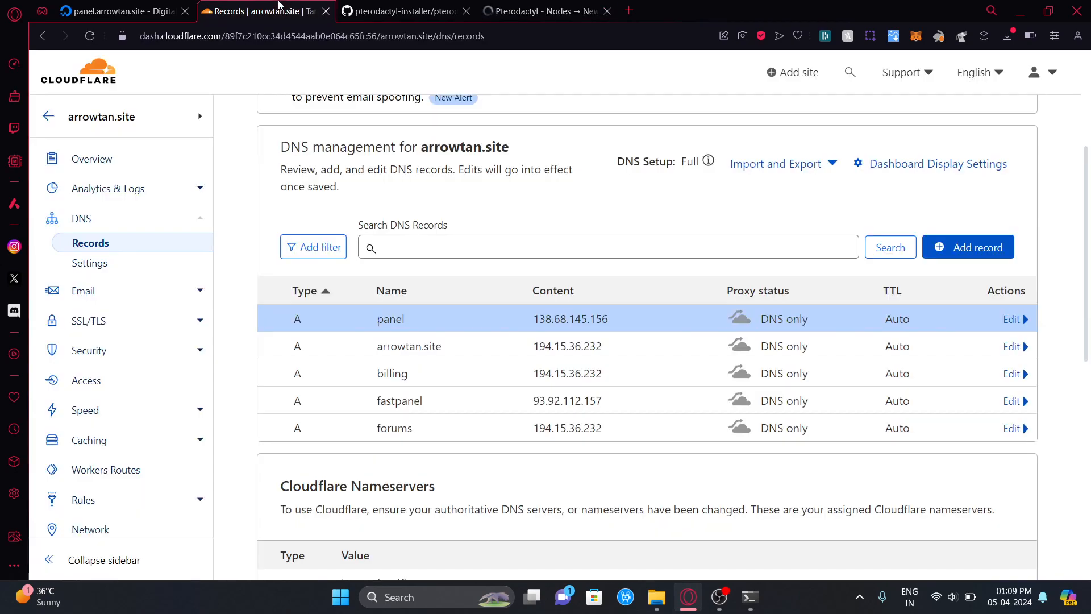
left_click(968, 246)
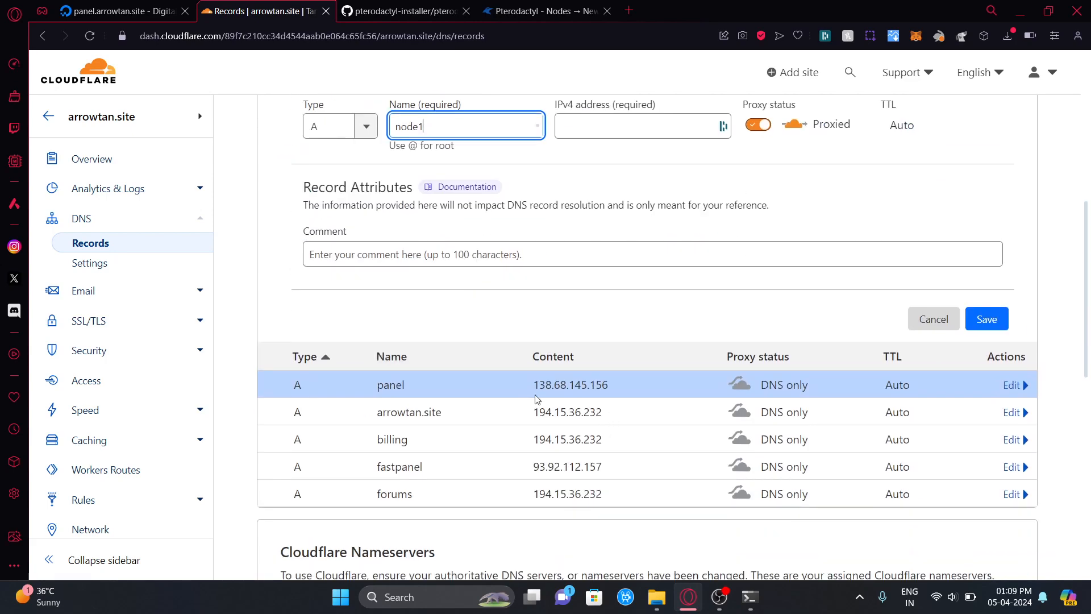
double_click(569, 384)
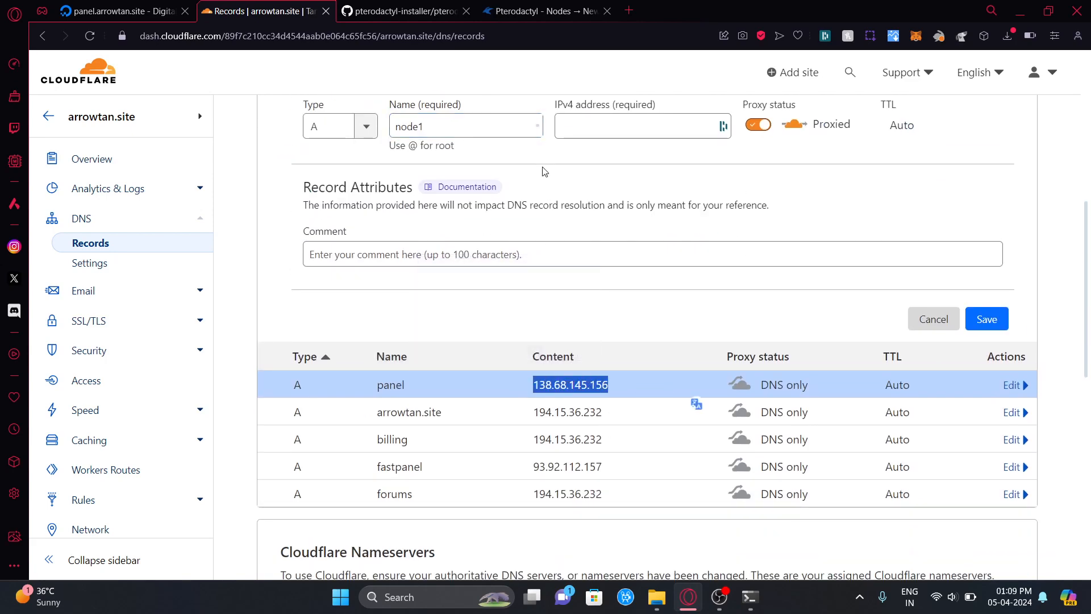
left_click(543, 11)
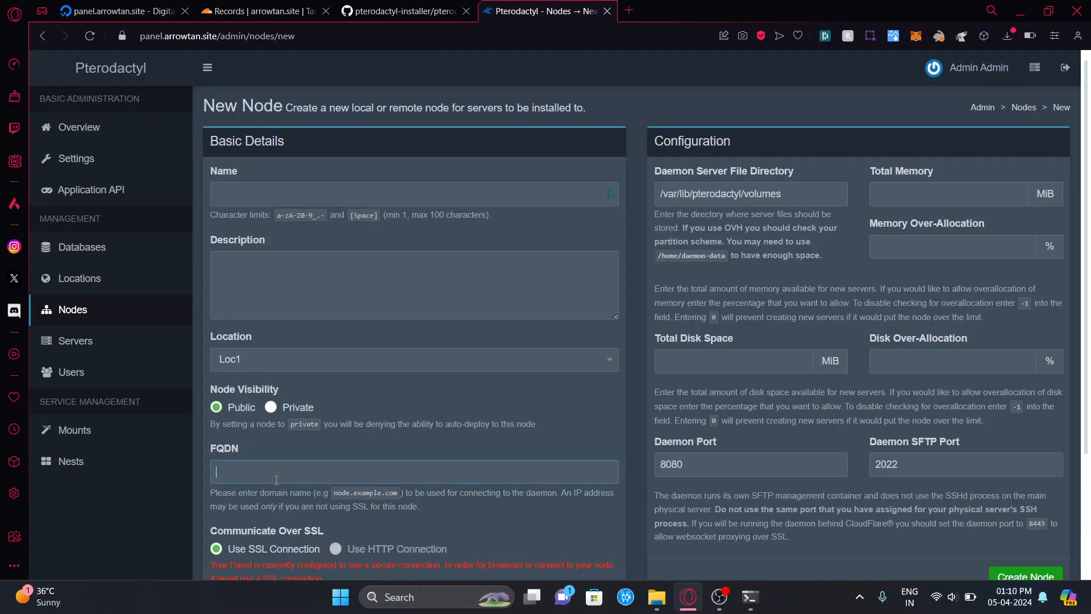
- Create the node Node1 with FQDN node1.arrowtan.site in location Loc1
type("node1.arrowt")
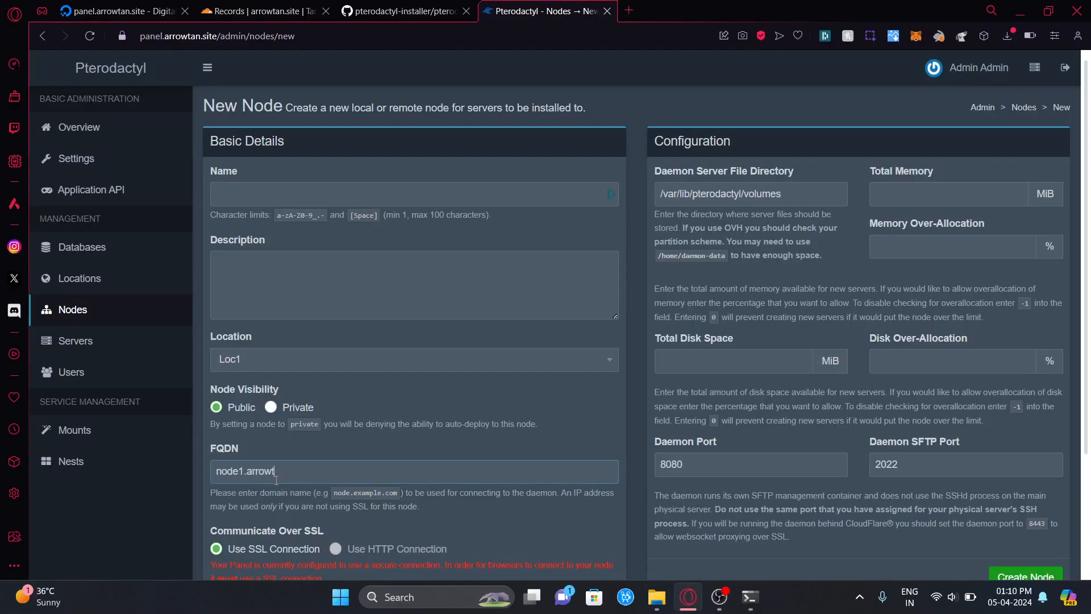
type("an.site")
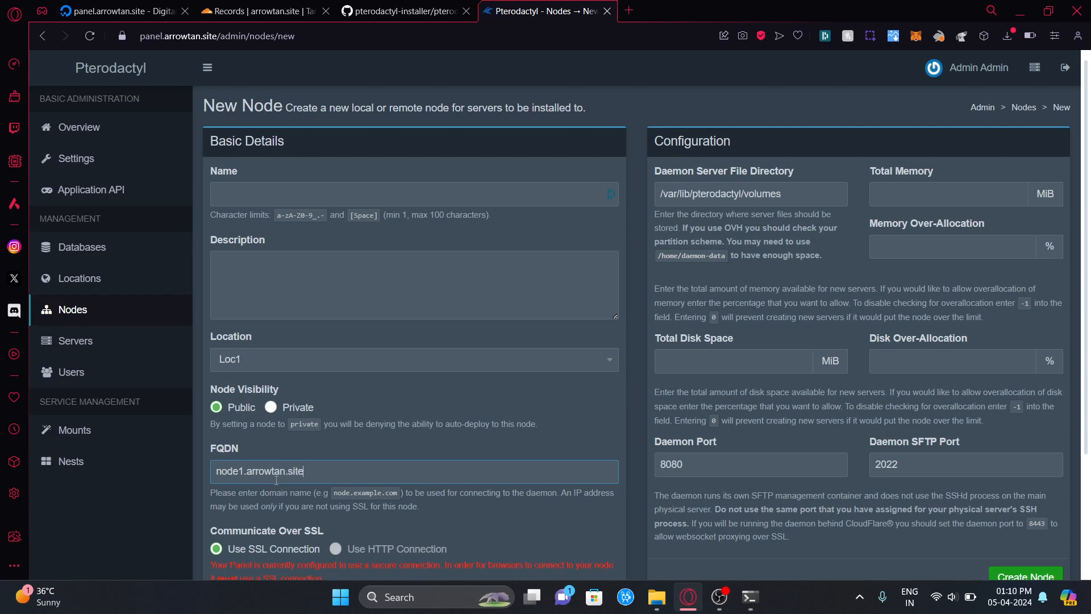
type("Node1")
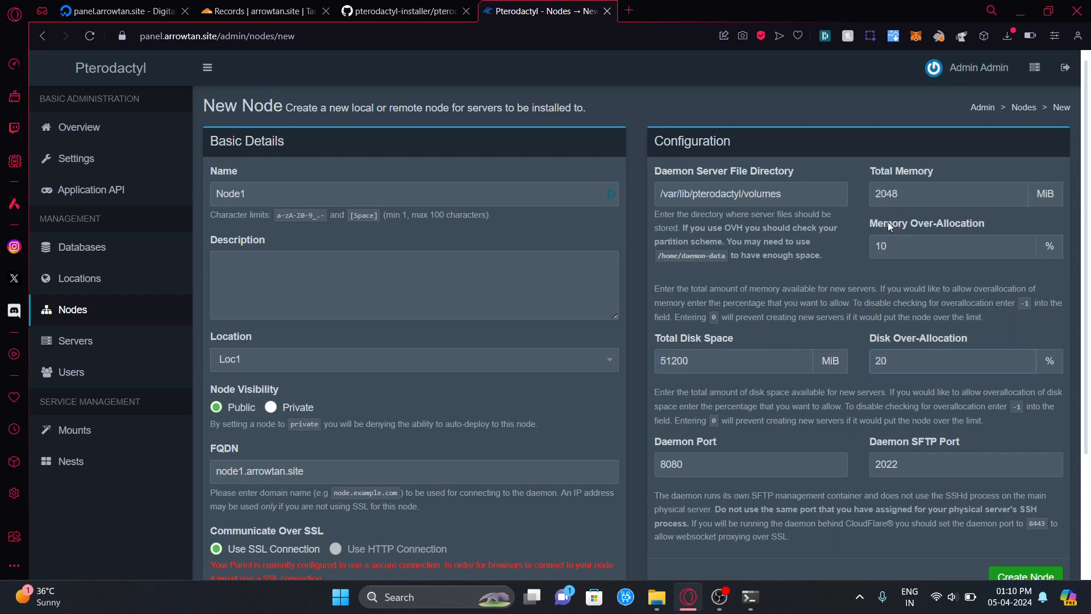
scroll("down", 3)
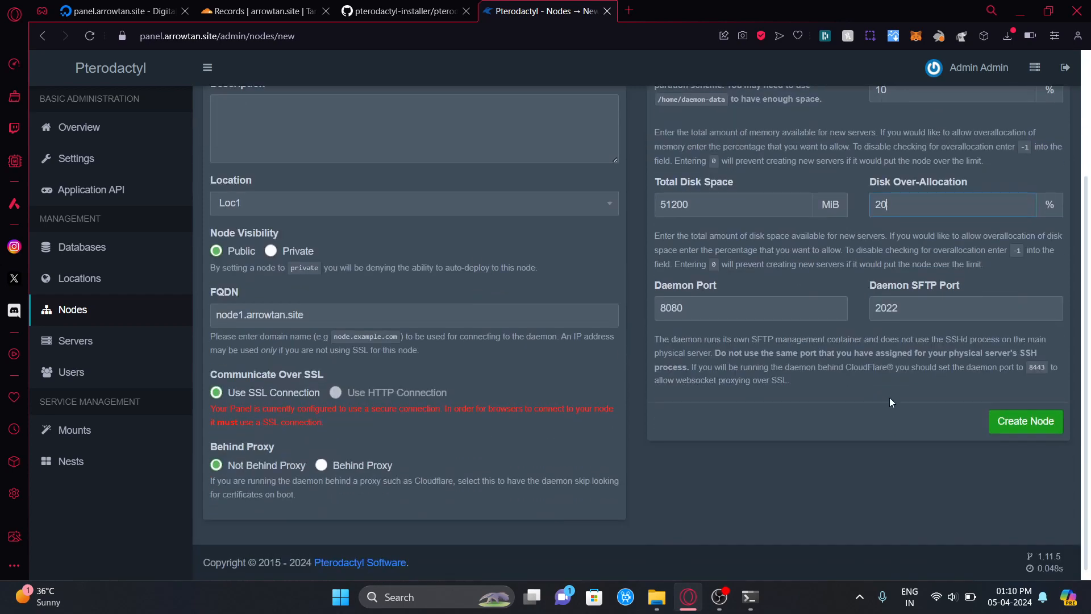
left_click(1025, 420)
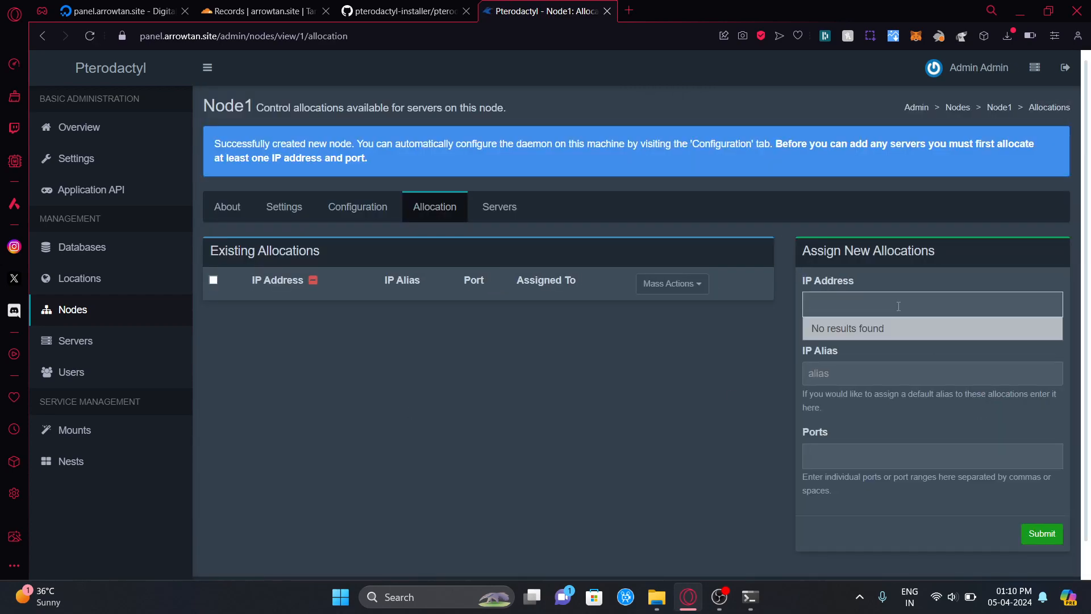
- Allocate 138.68.145.156 ports 2000-2050 with alias node1.arrowtan.site to Node1 and submit
type("138.68.145.156")
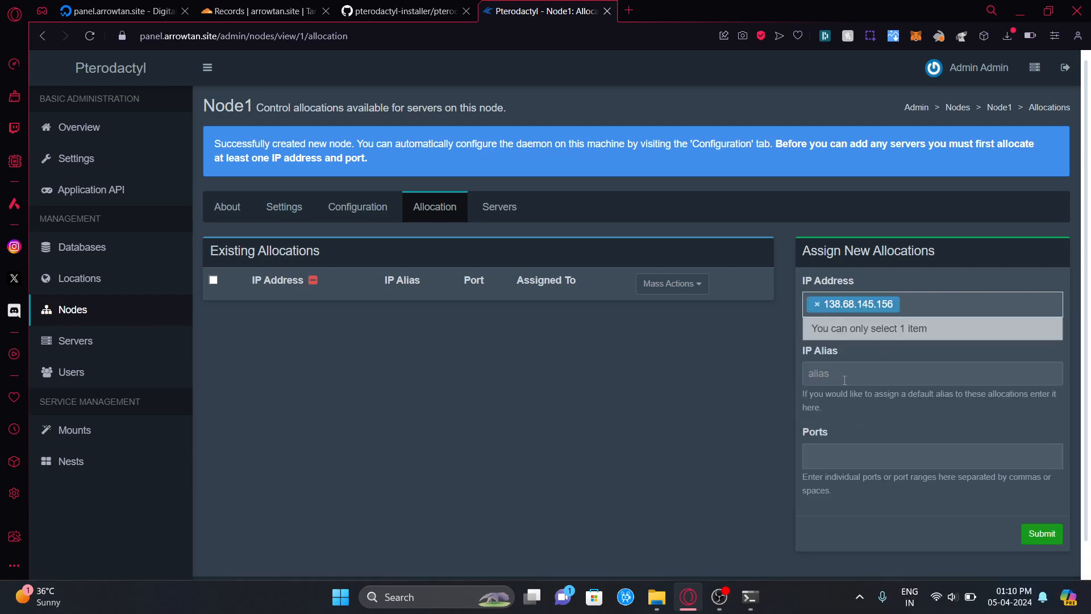
type("node1")
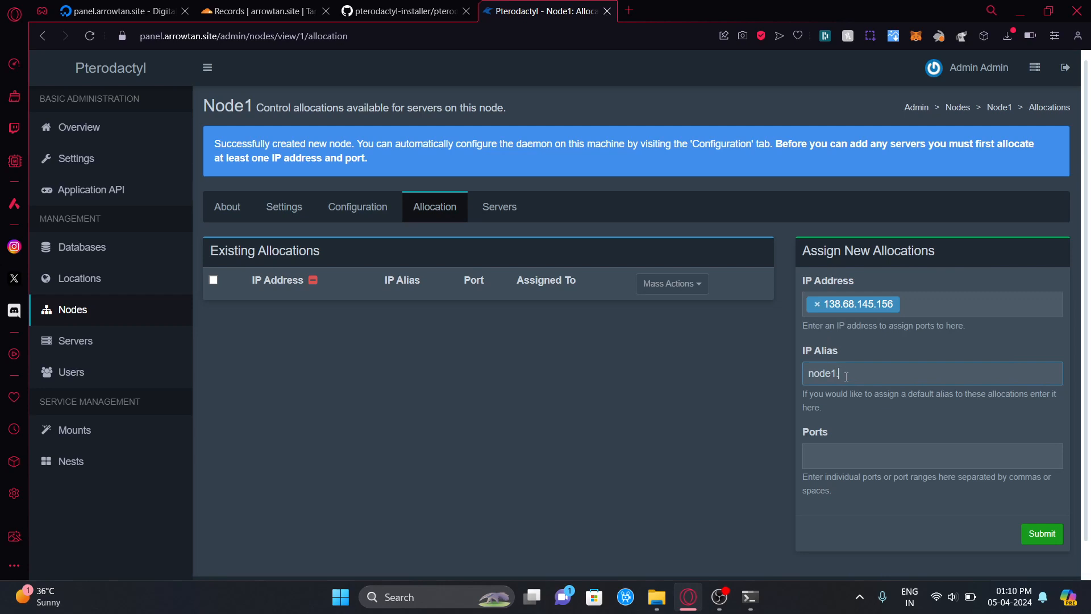
type("arrowtan.")
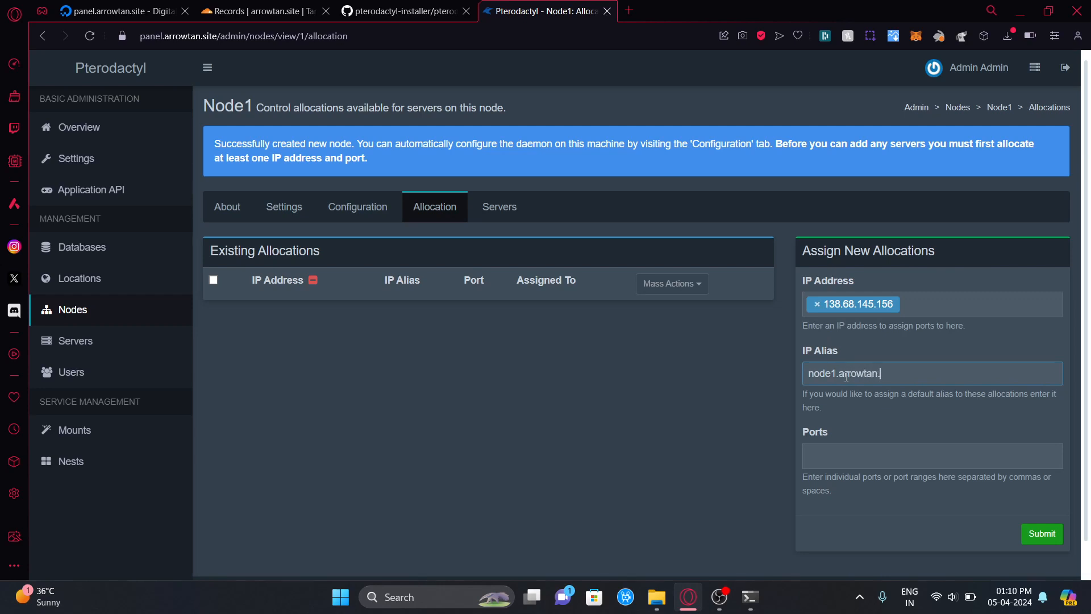
left_click(932, 455)
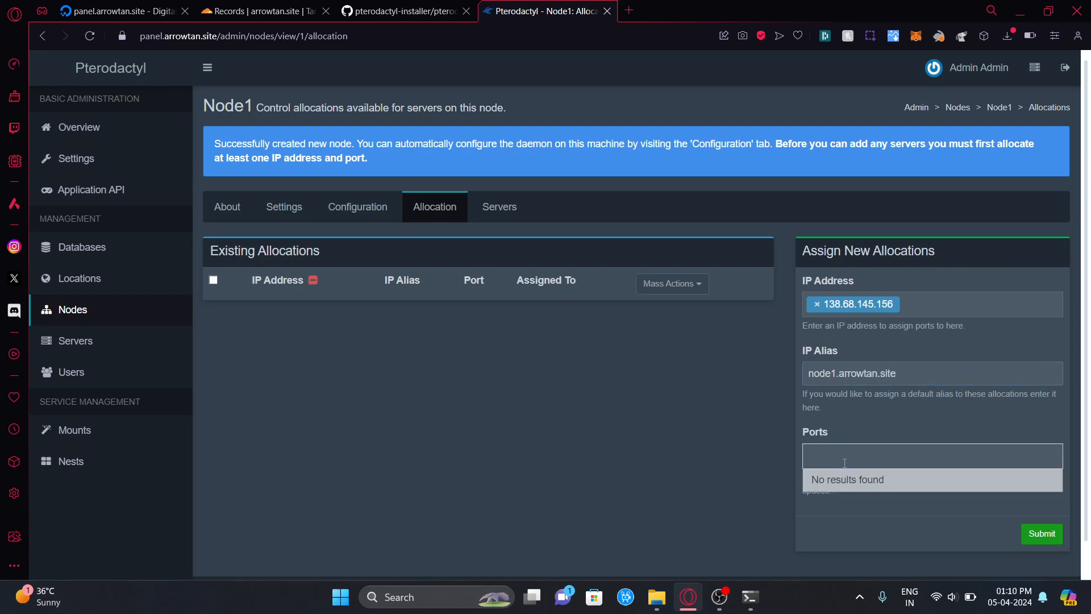
type("2000-")
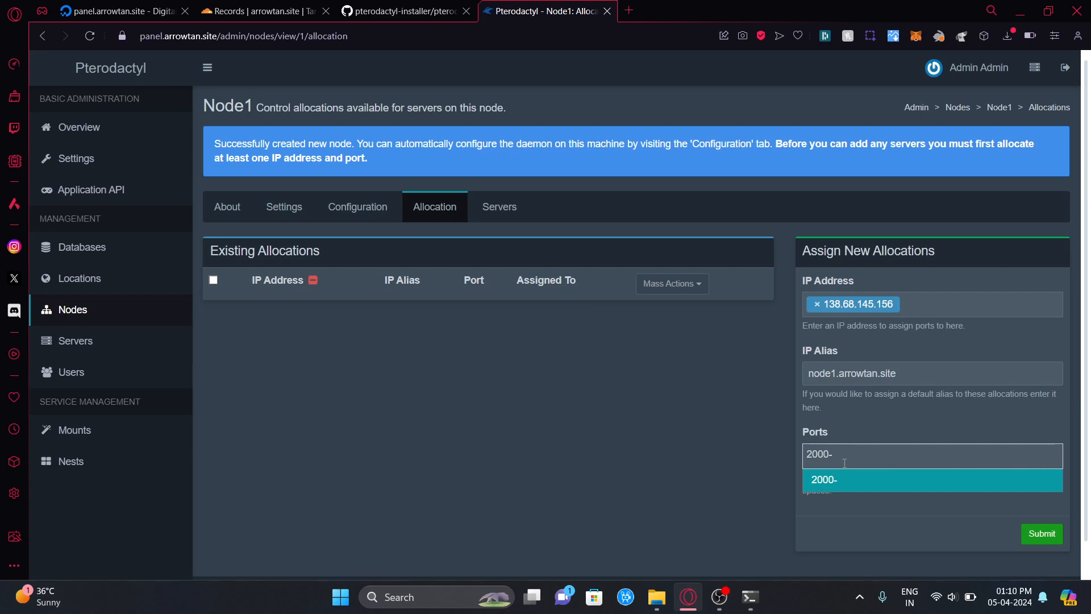
type("2050")
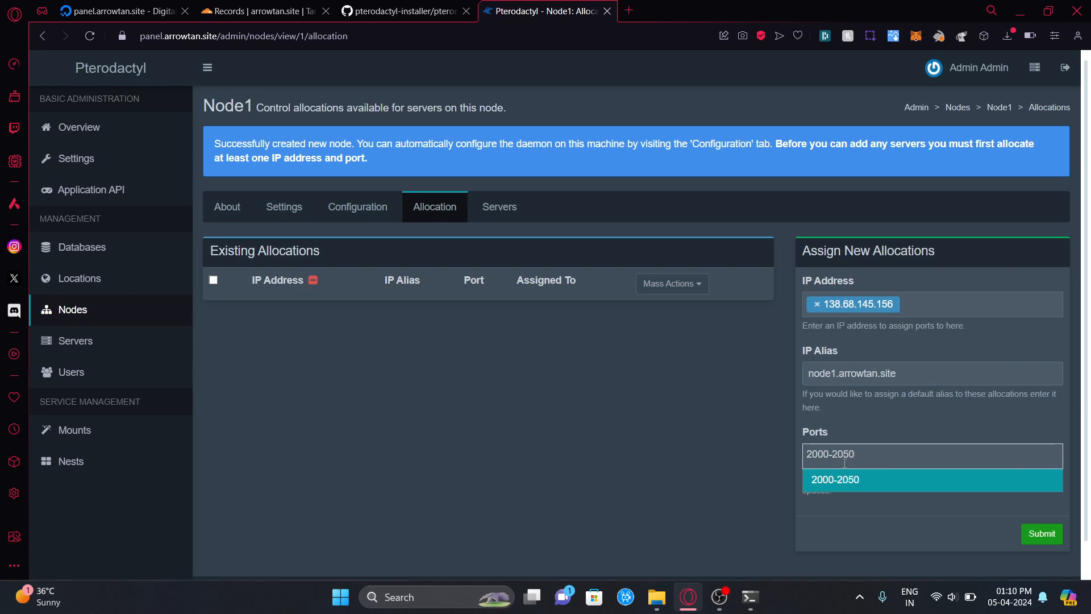
left_click(835, 480)
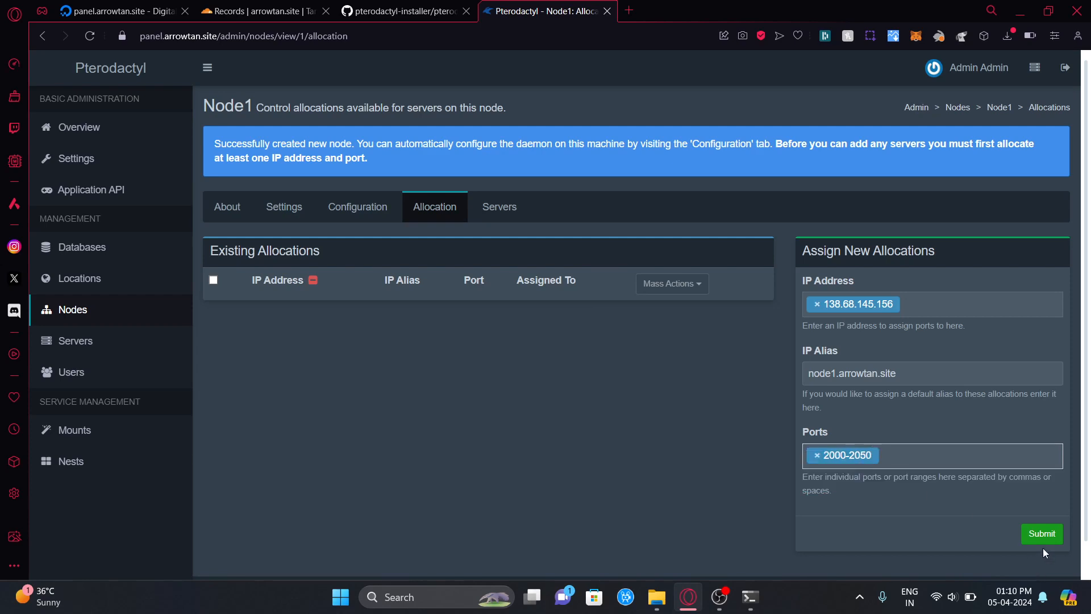
left_click(1043, 534)
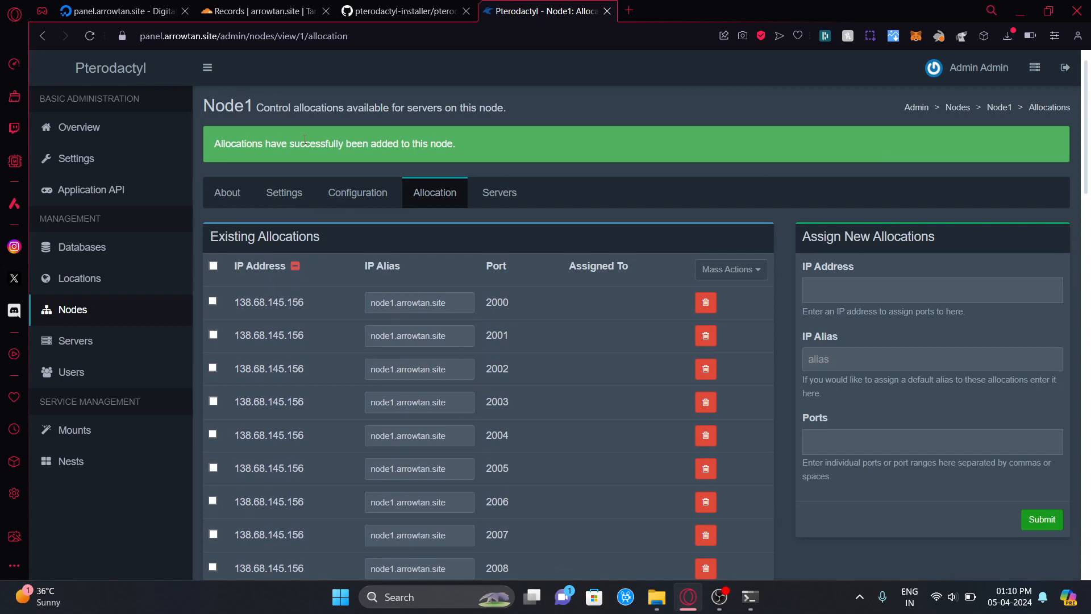
left_click(357, 192)
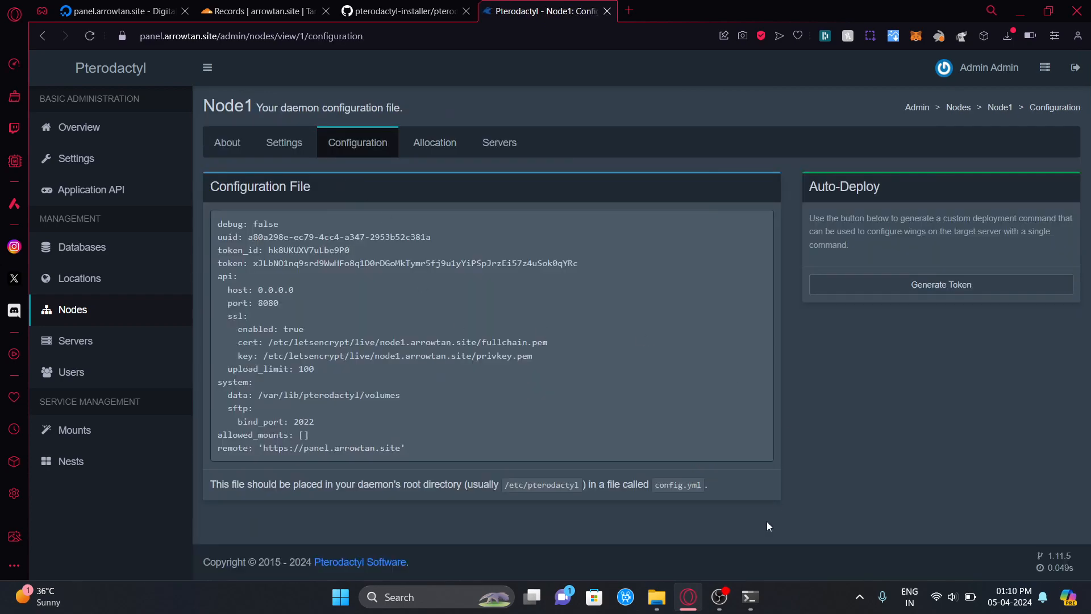
- Answer the Wings installer: firewall yes, no DB user, Let's Encrypt HTTPS for node1.arrowtan.site with Admin@ email
left_click(751, 597)
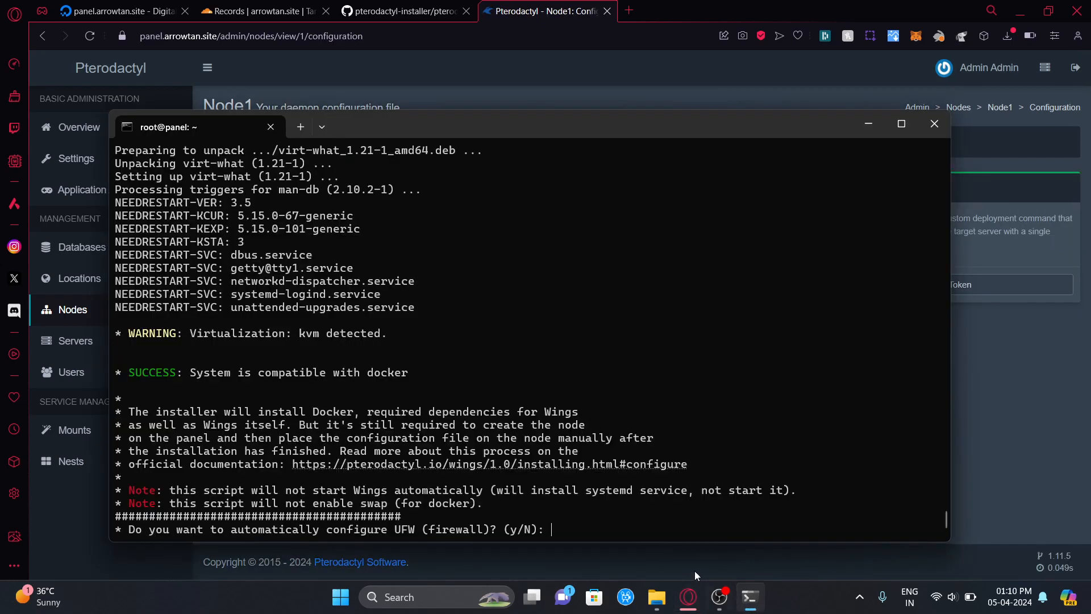
type("y")
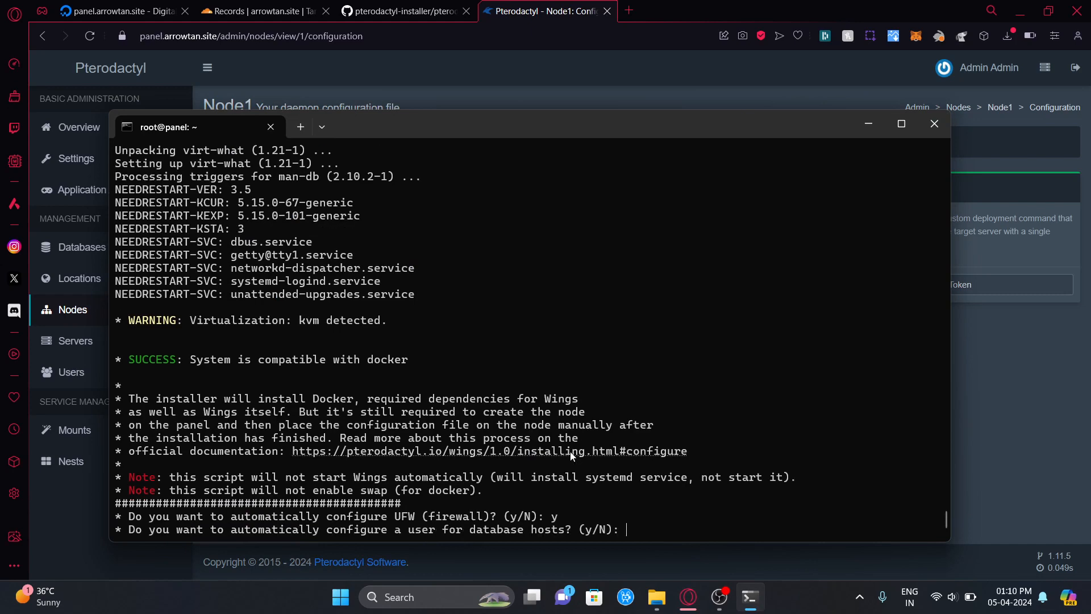
type("N")
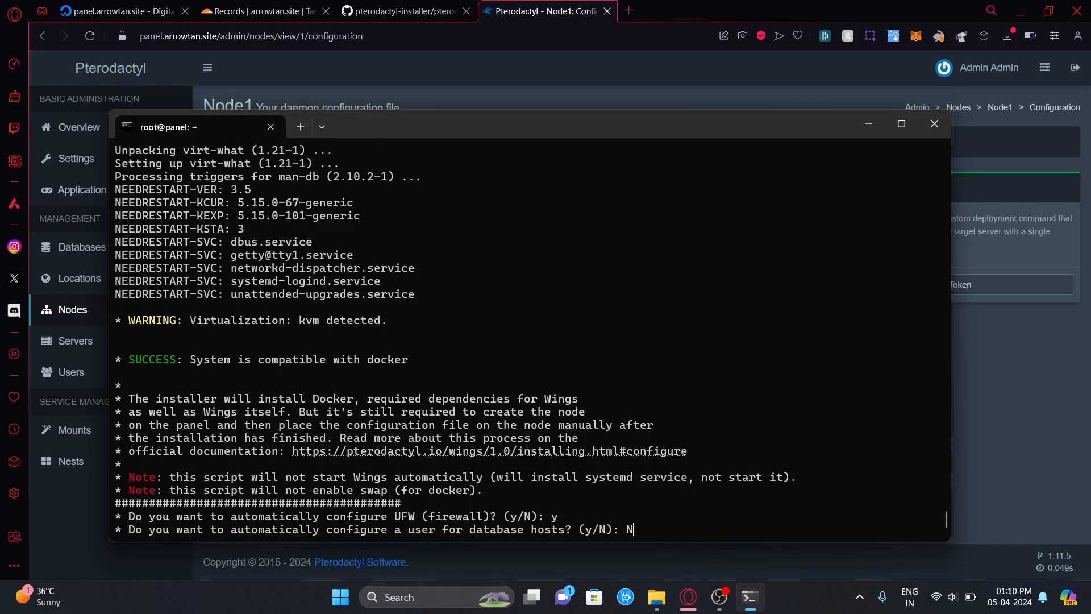
key("Return")
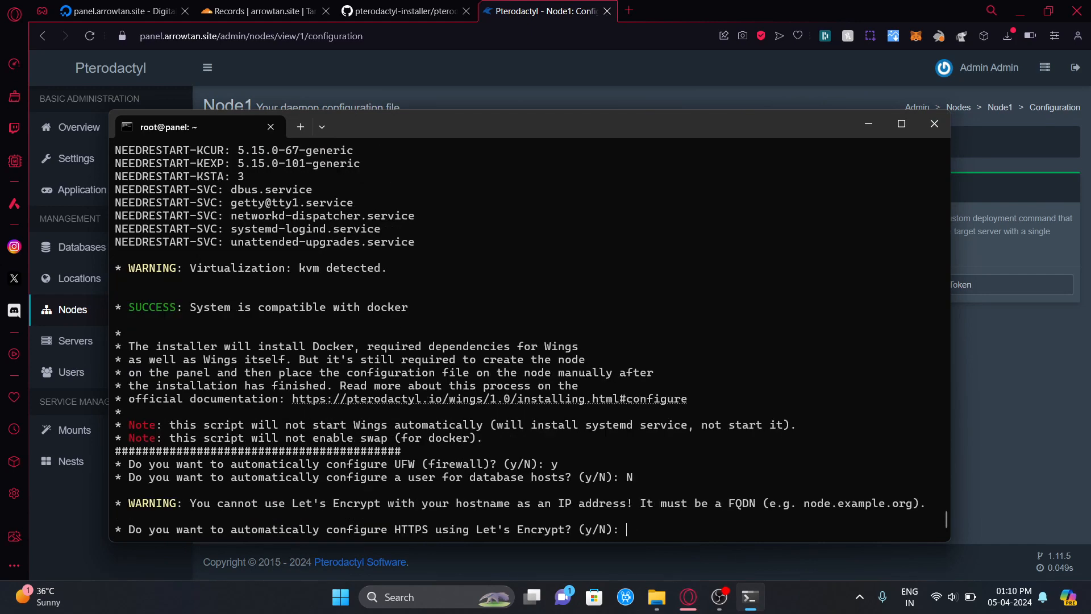
type("ty")
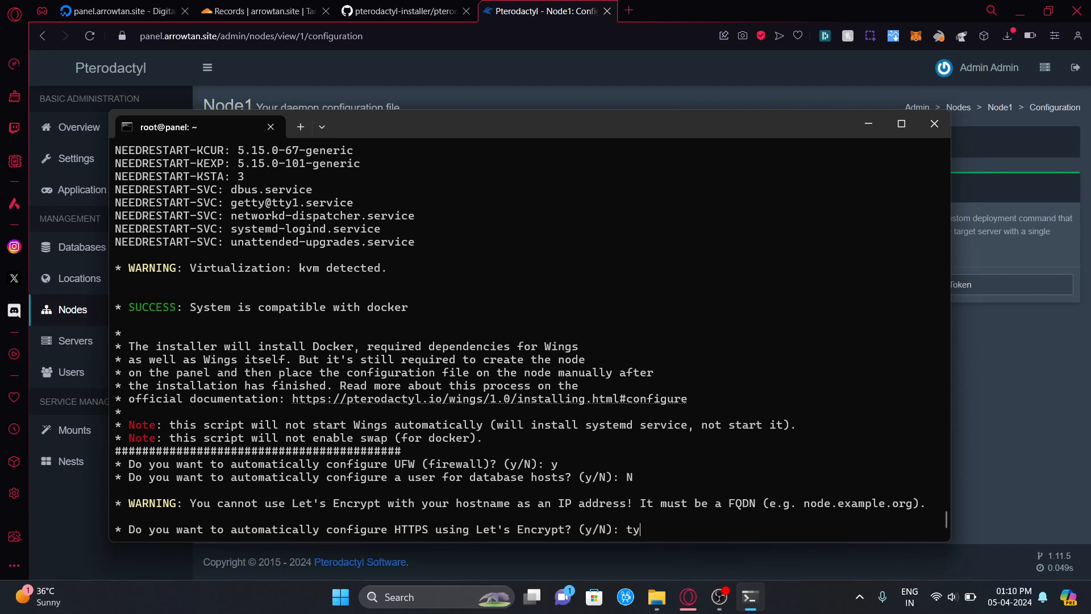
key("Return")
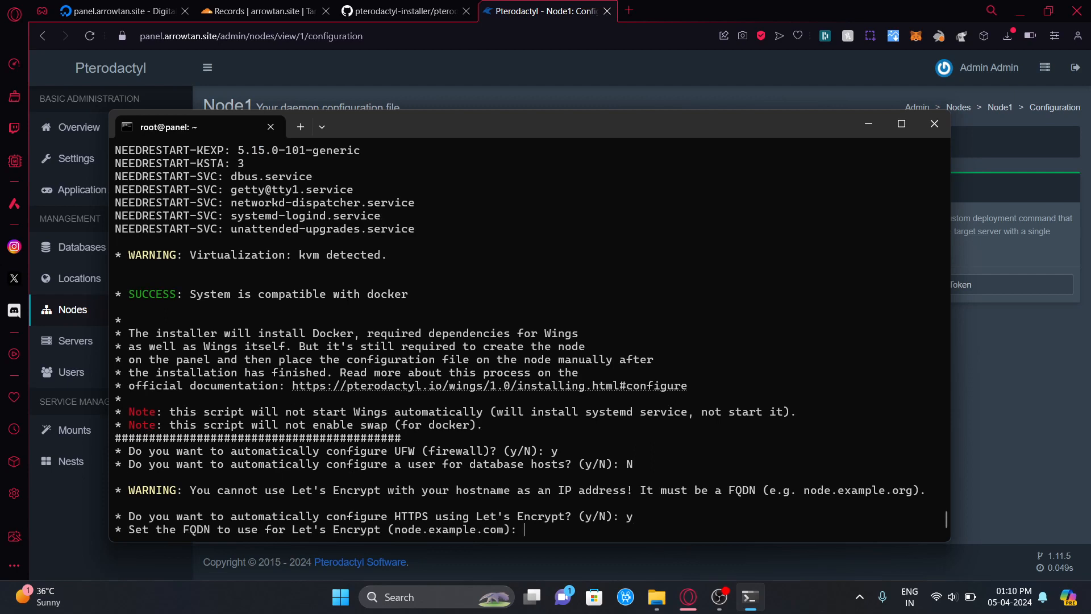
type("node1.as")
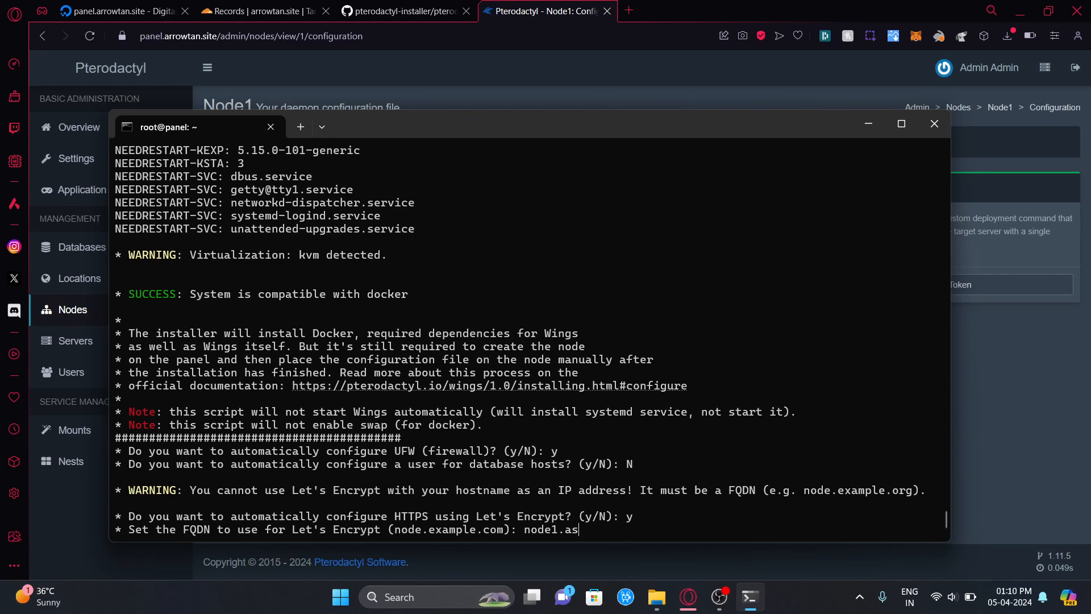
type("rrowt")
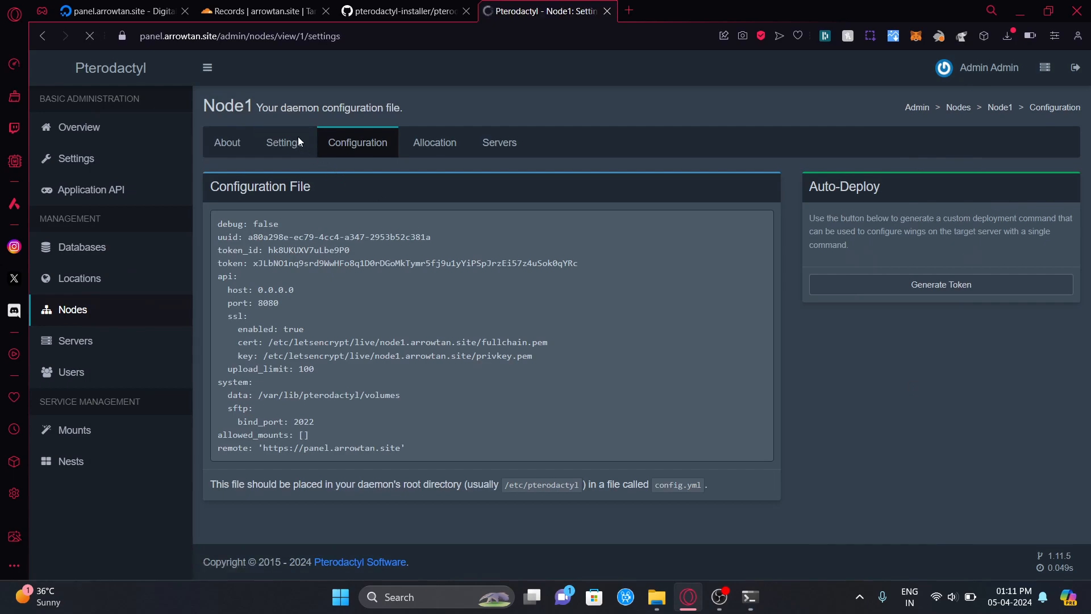
left_click(751, 597)
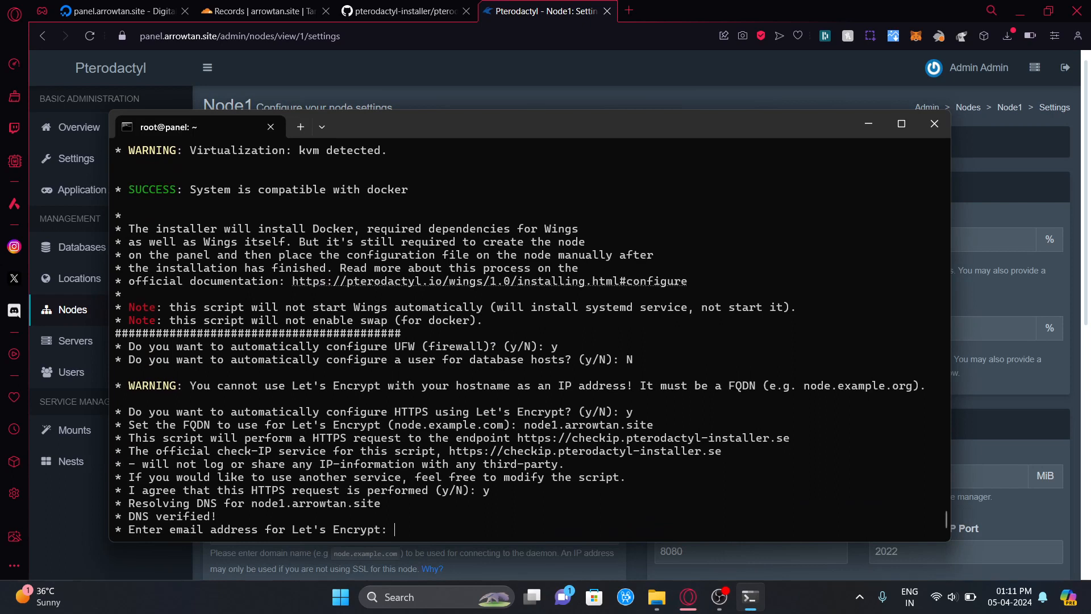
type("Admin@admin.com")
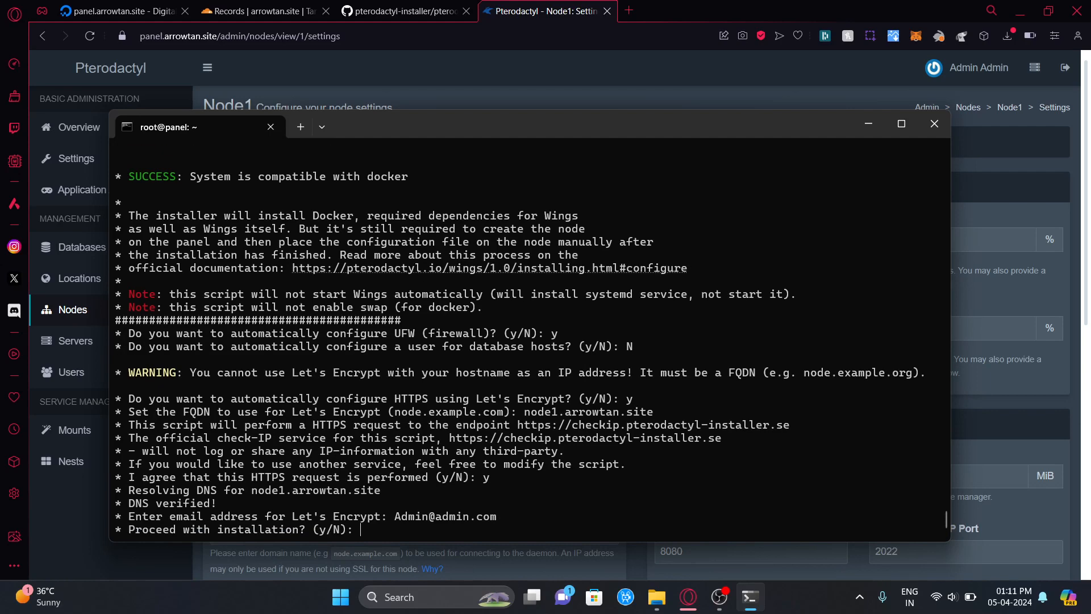
type("y")
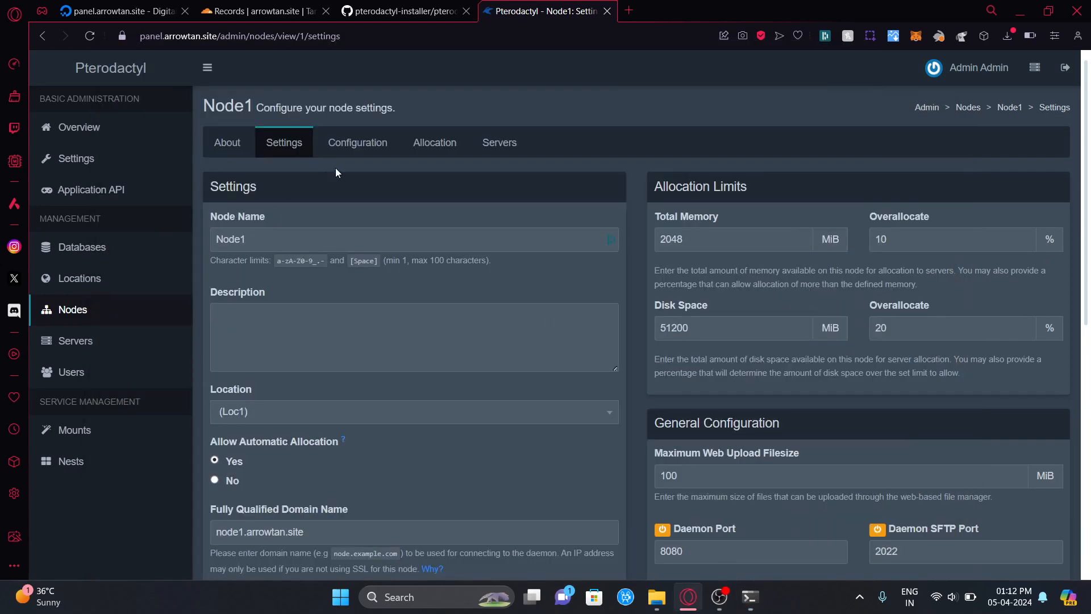
- Generate Node1's auto-deploy token command in the panel and bring it to the server terminal
left_click(357, 142)
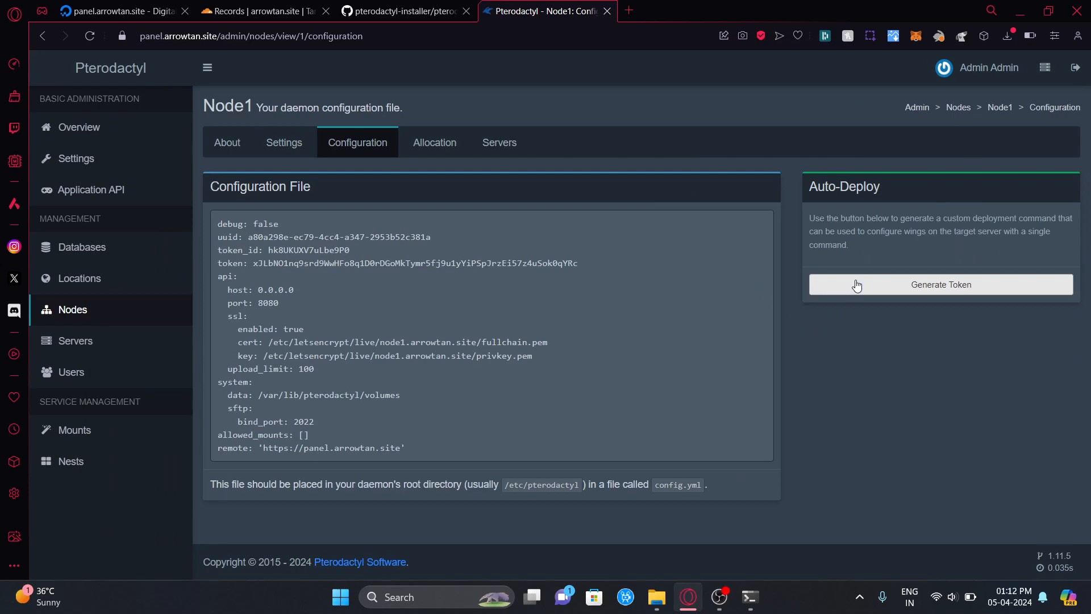
left_click(940, 284)
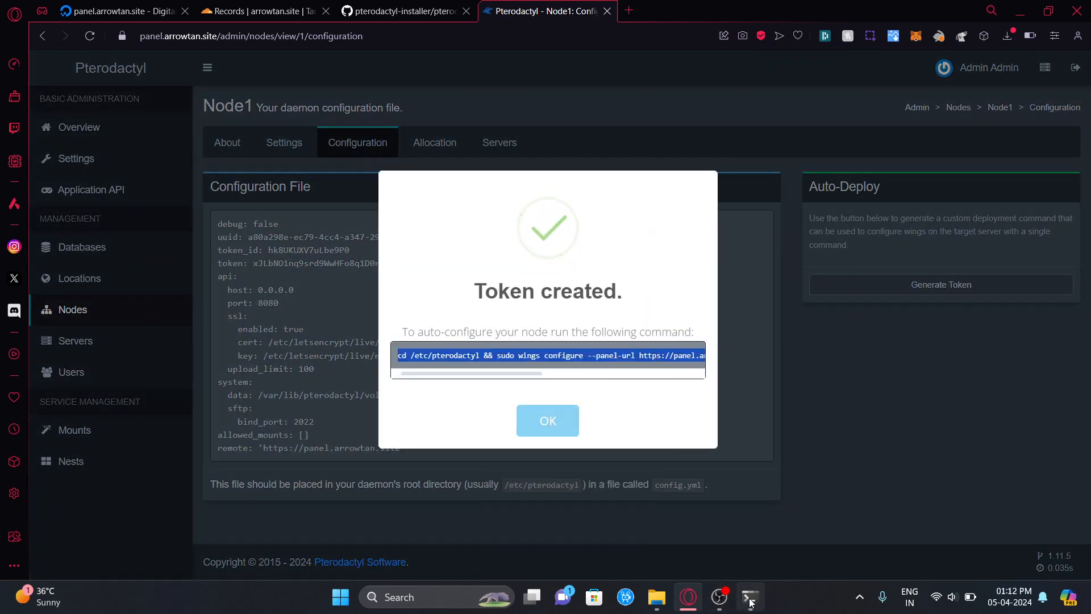
left_click(750, 597)
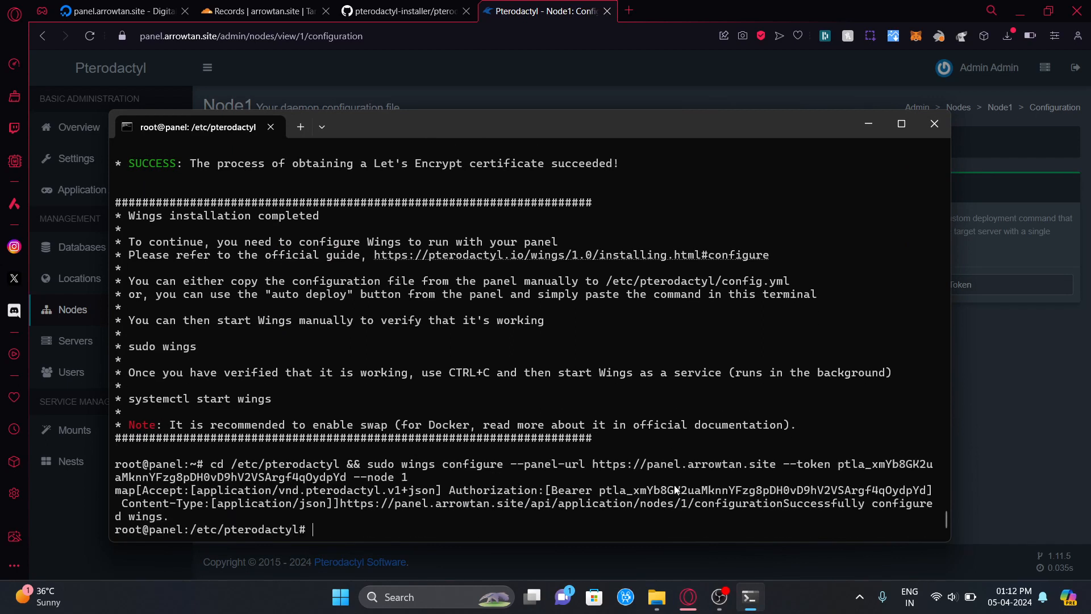
mouse_move(132, 397)
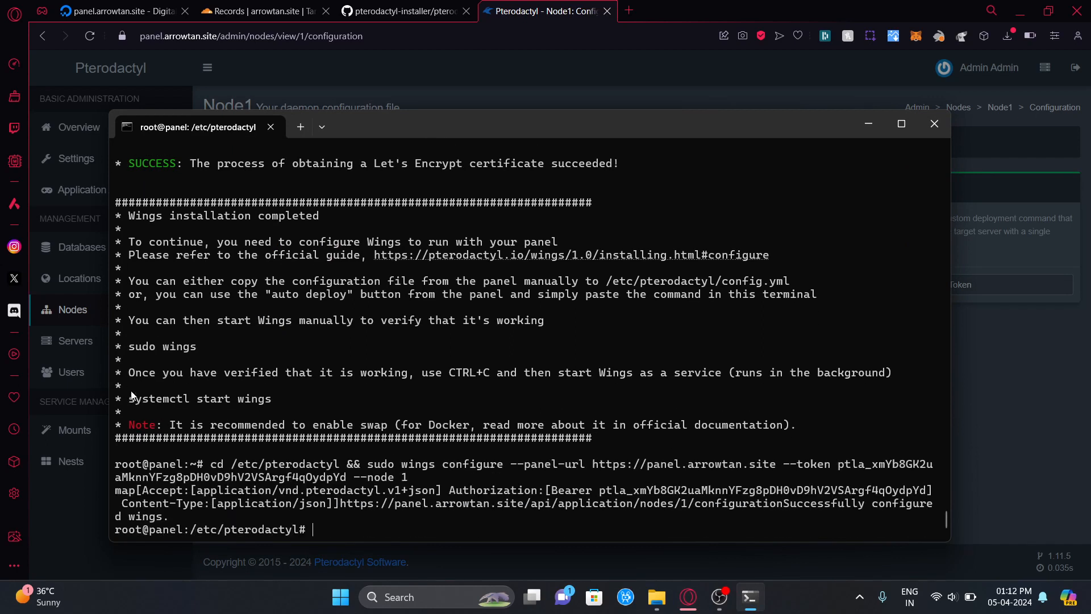
mouse_move(376, 529)
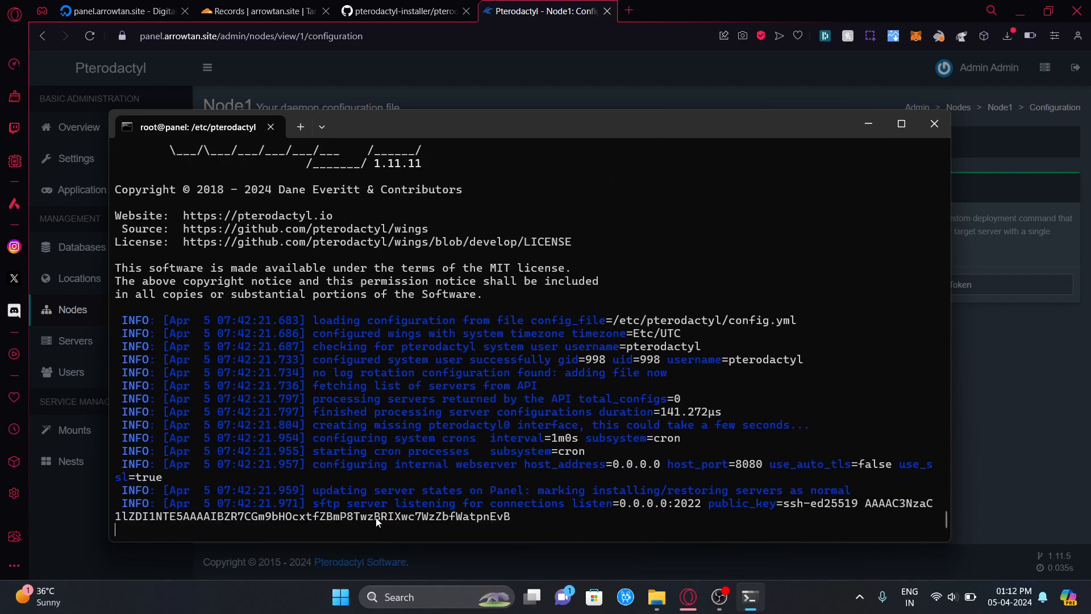
- Stop the foreground Wings process and start entering systemctl restart wings
key("ctrl+c")
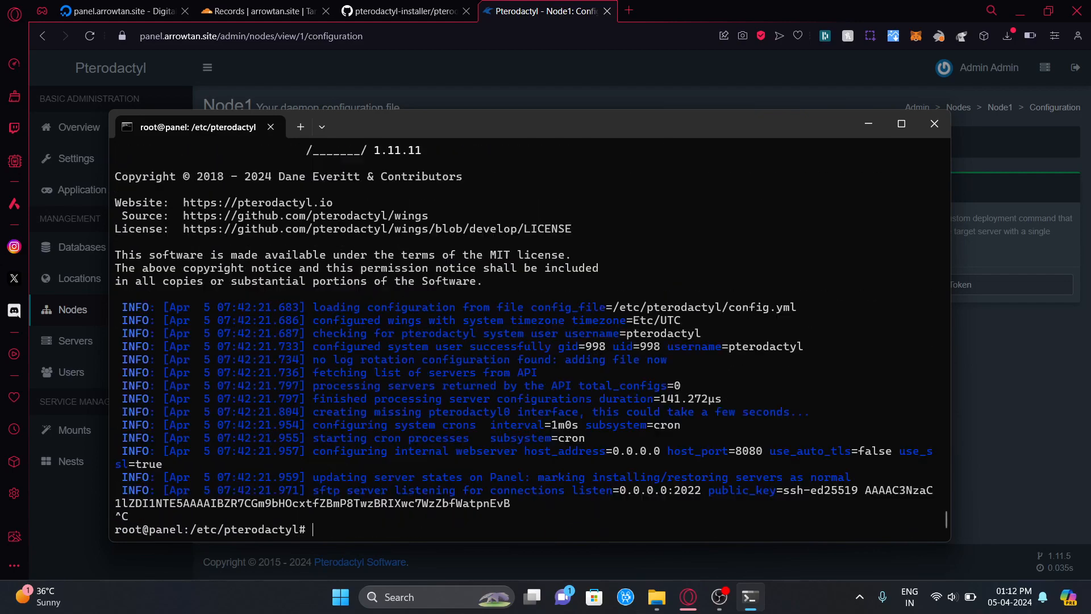
type("systemctl res")
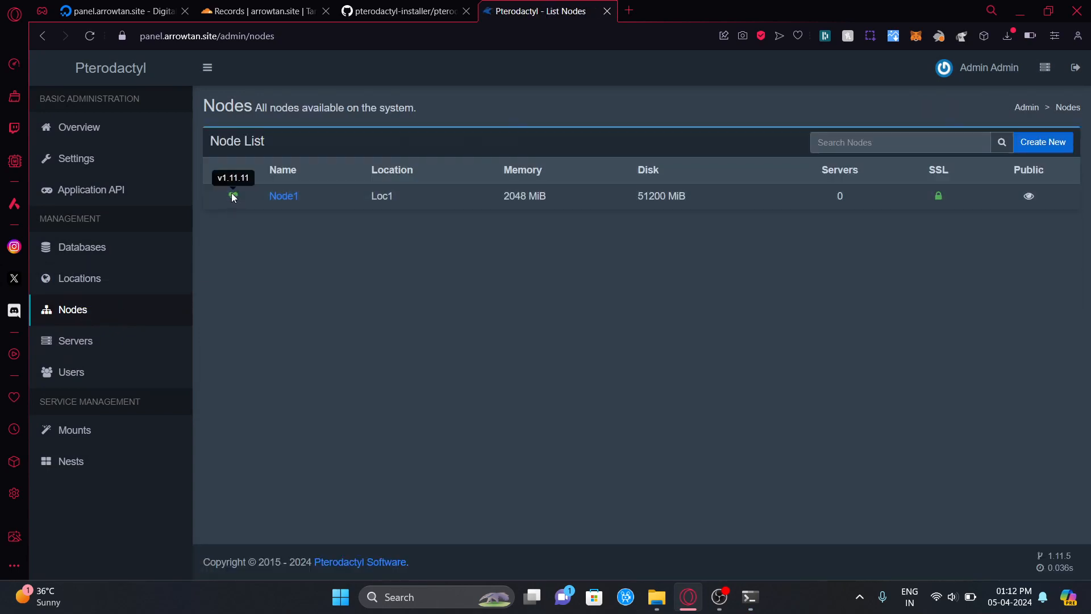
mouse_move(388, 334)
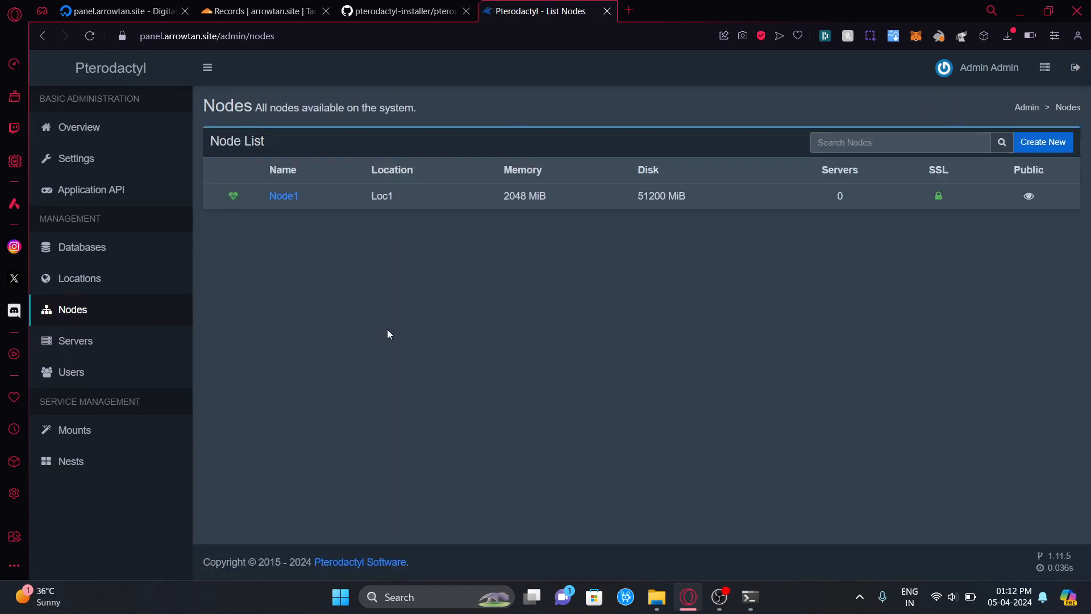
mouse_move(698, 491)
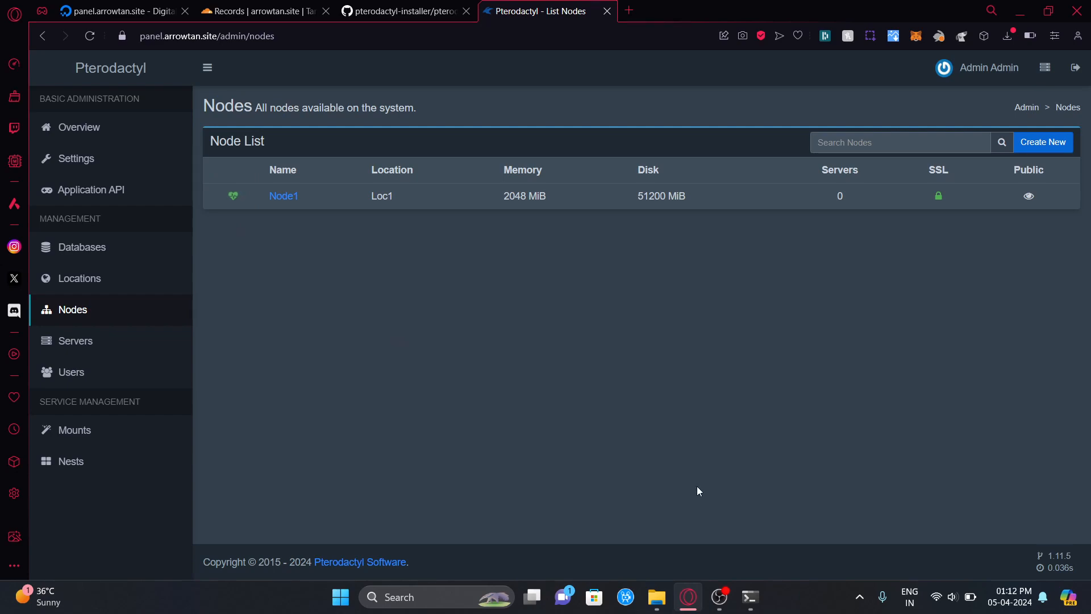